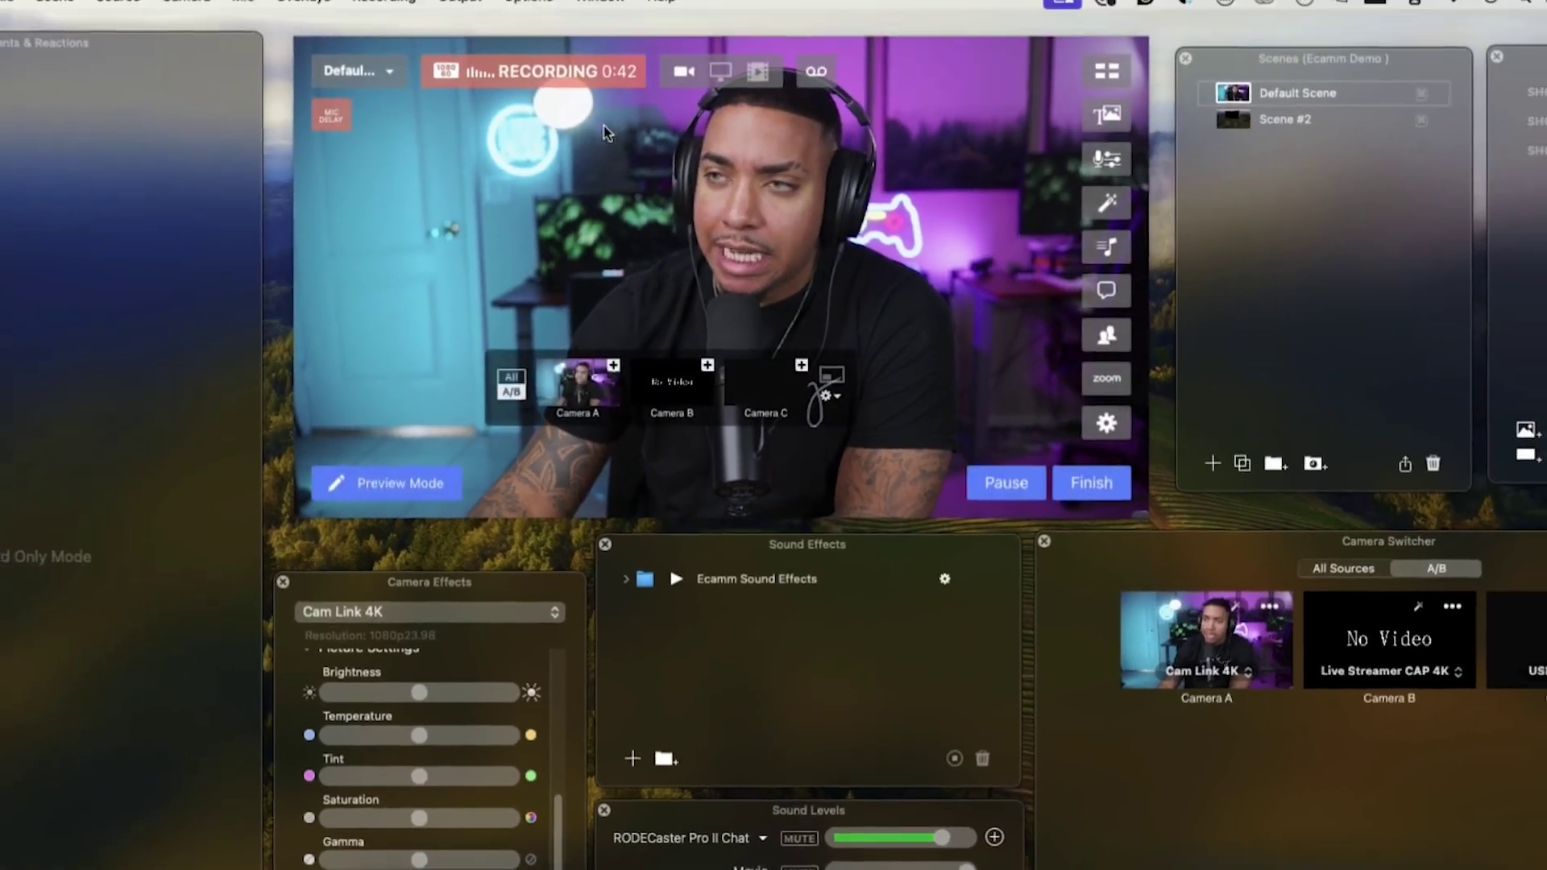
- Bring up Ecamm's Sound Effects panel, then view Epidemic Sound's subscription plans with Commercial as current plan
left_click(599, 10)
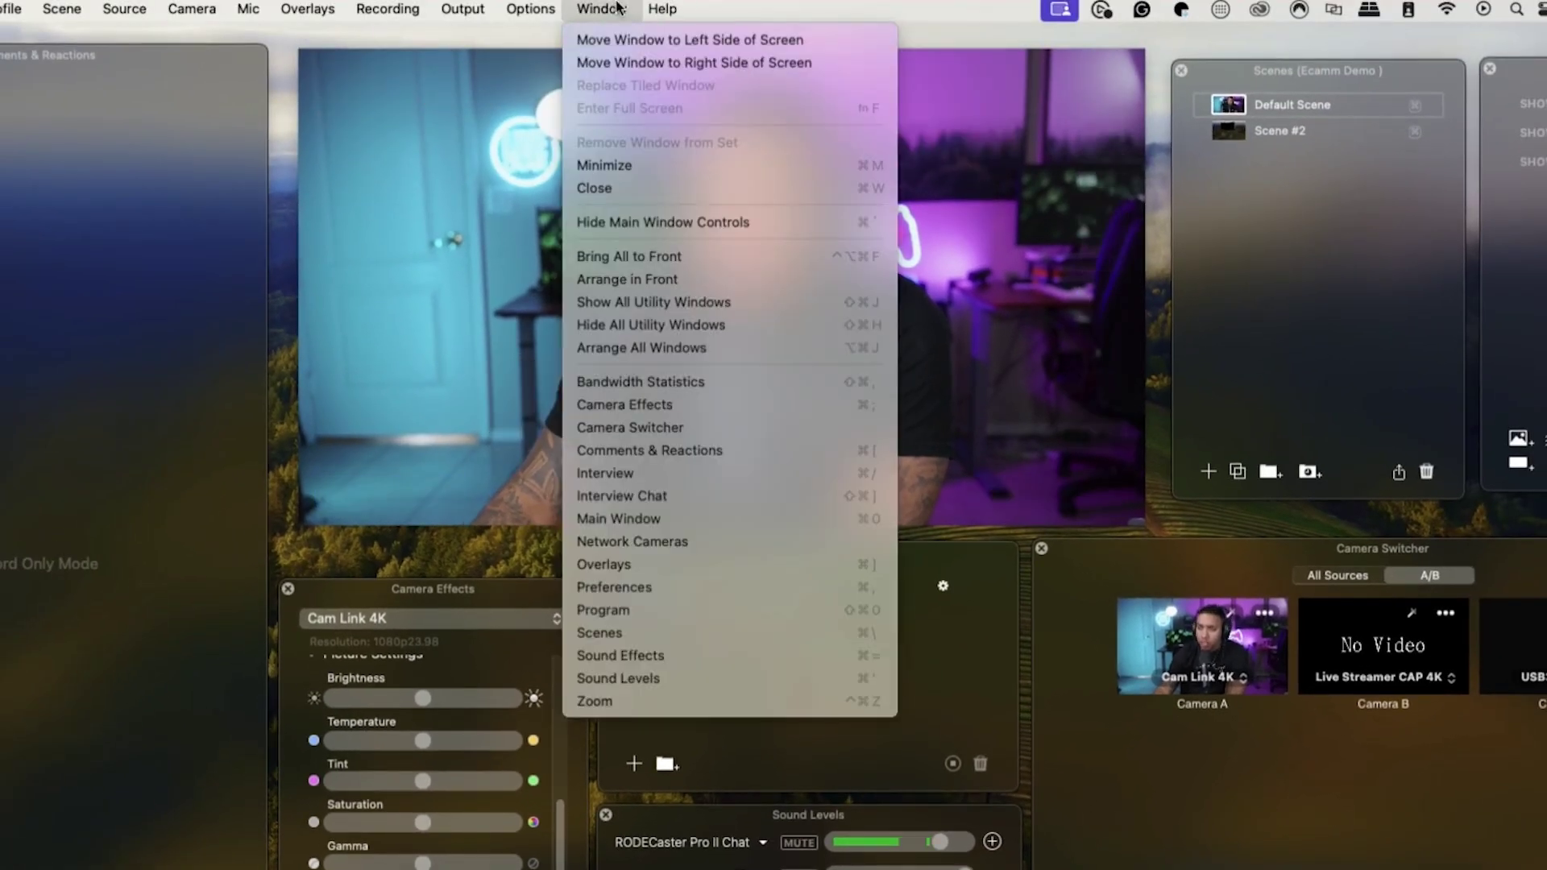
left_click(619, 655)
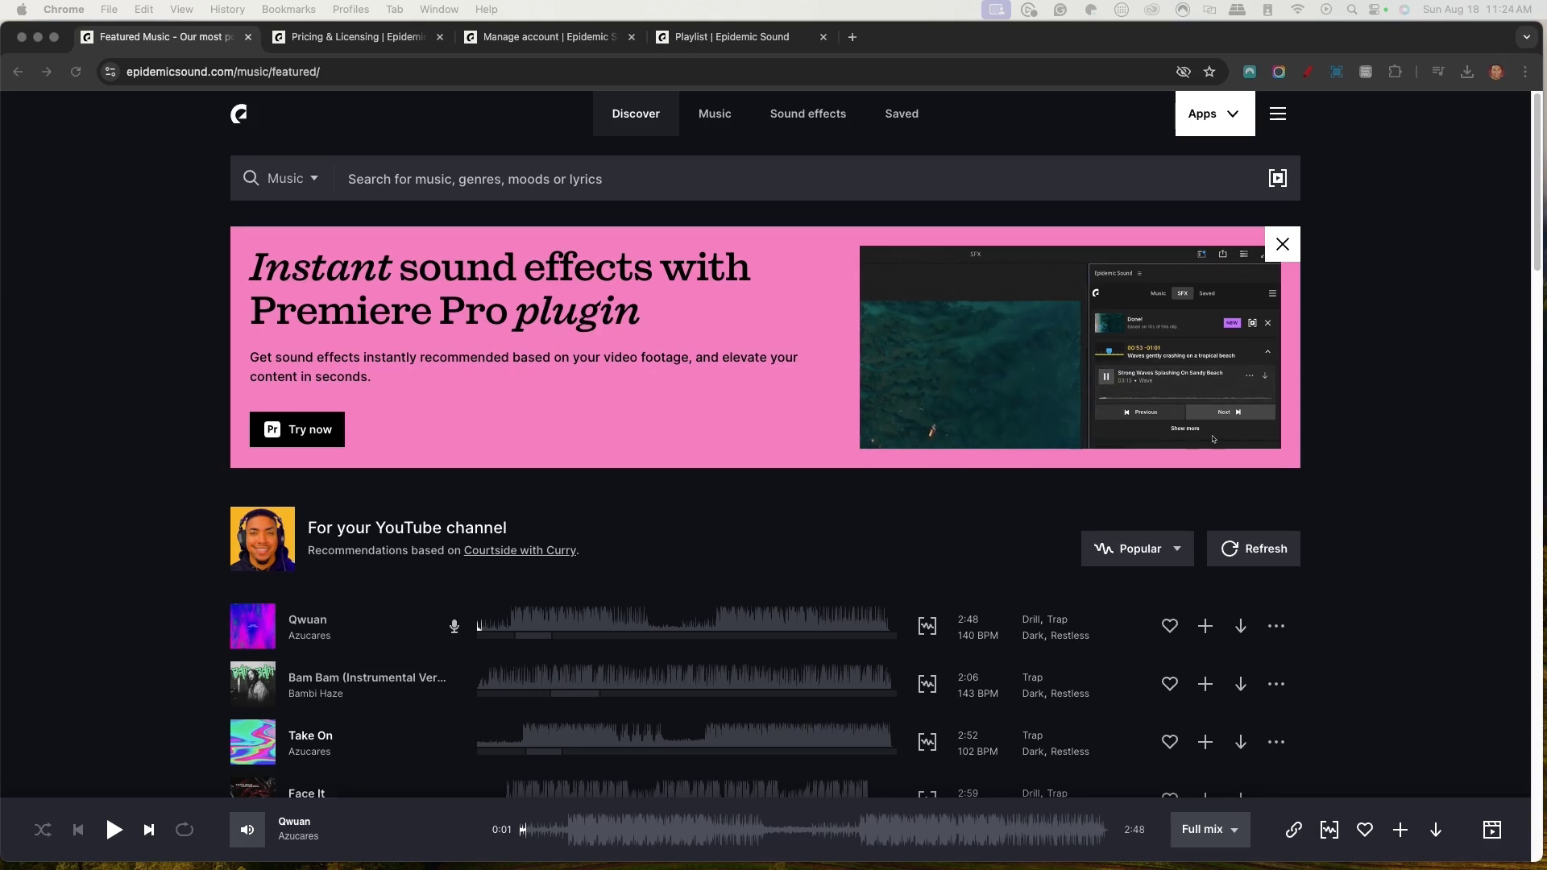
left_click(1228, 412)
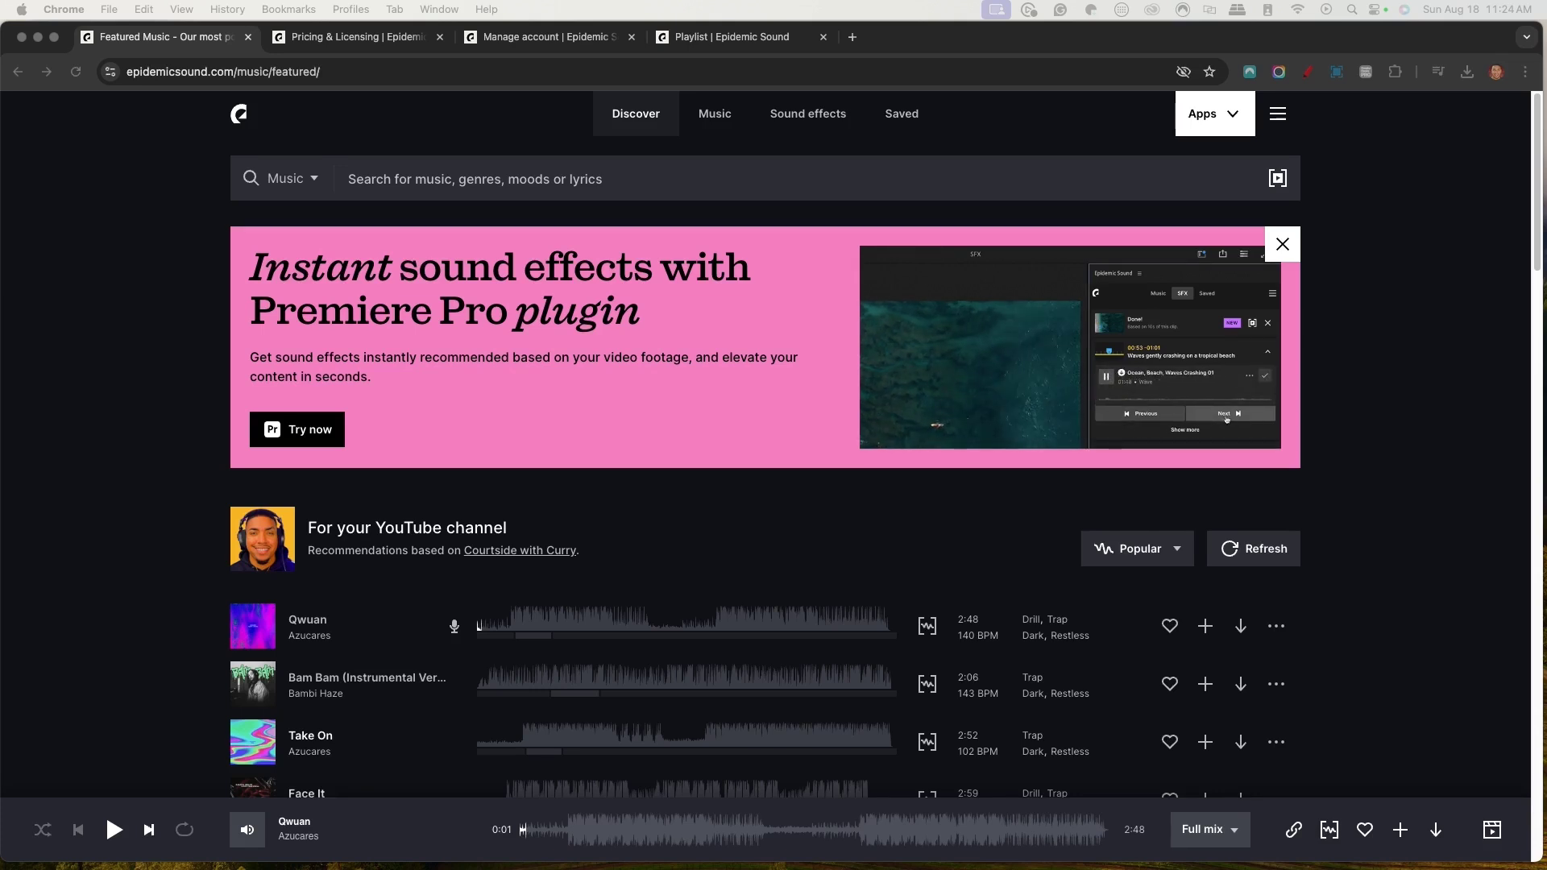
left_click(354, 37)
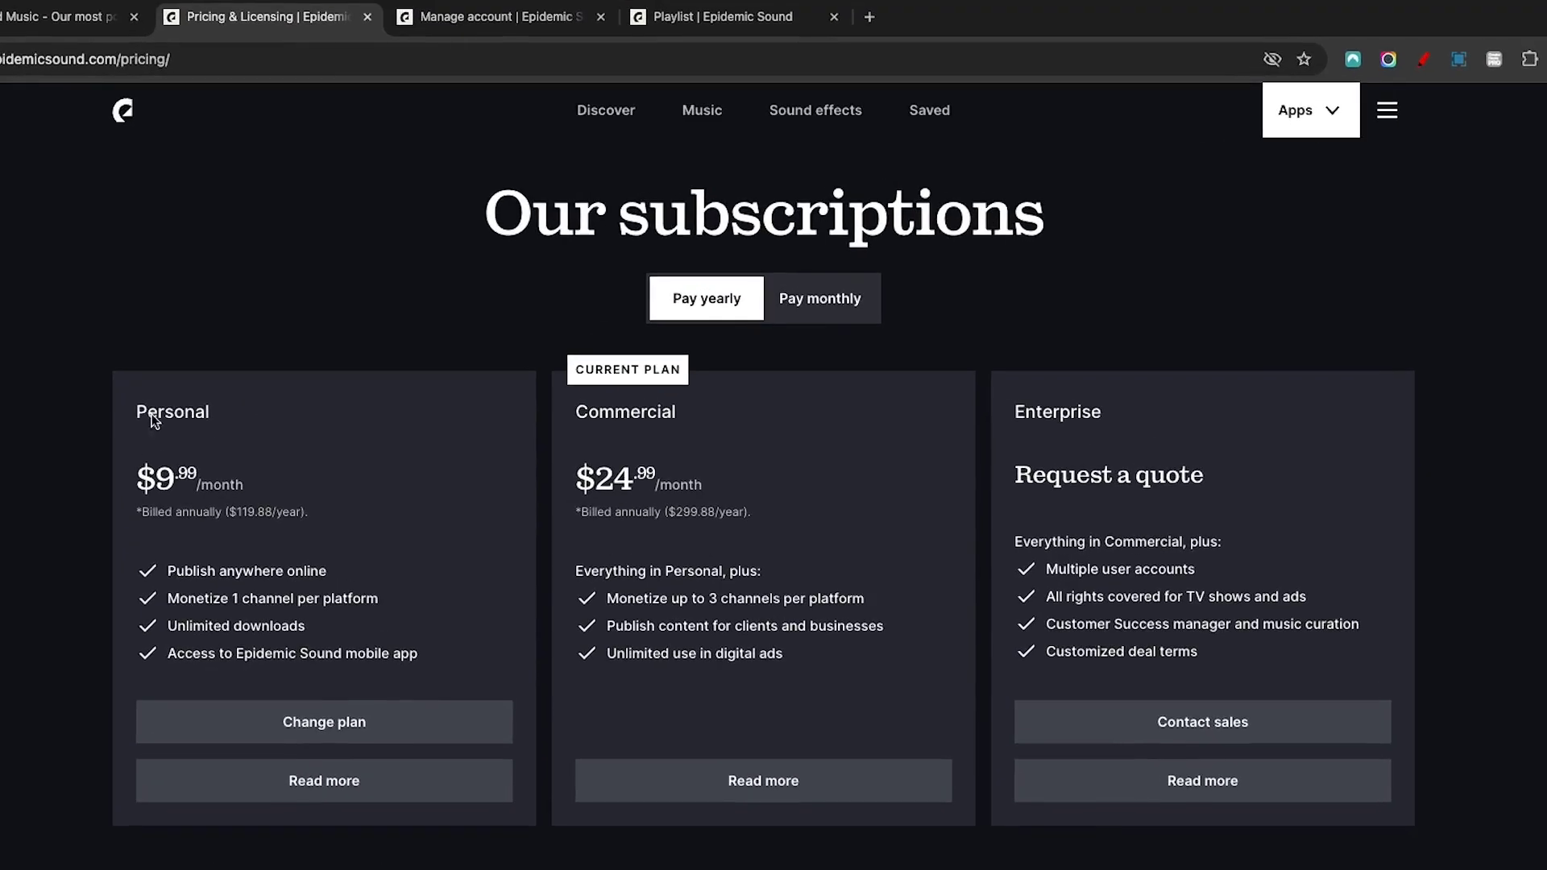
mouse_move(336, 377)
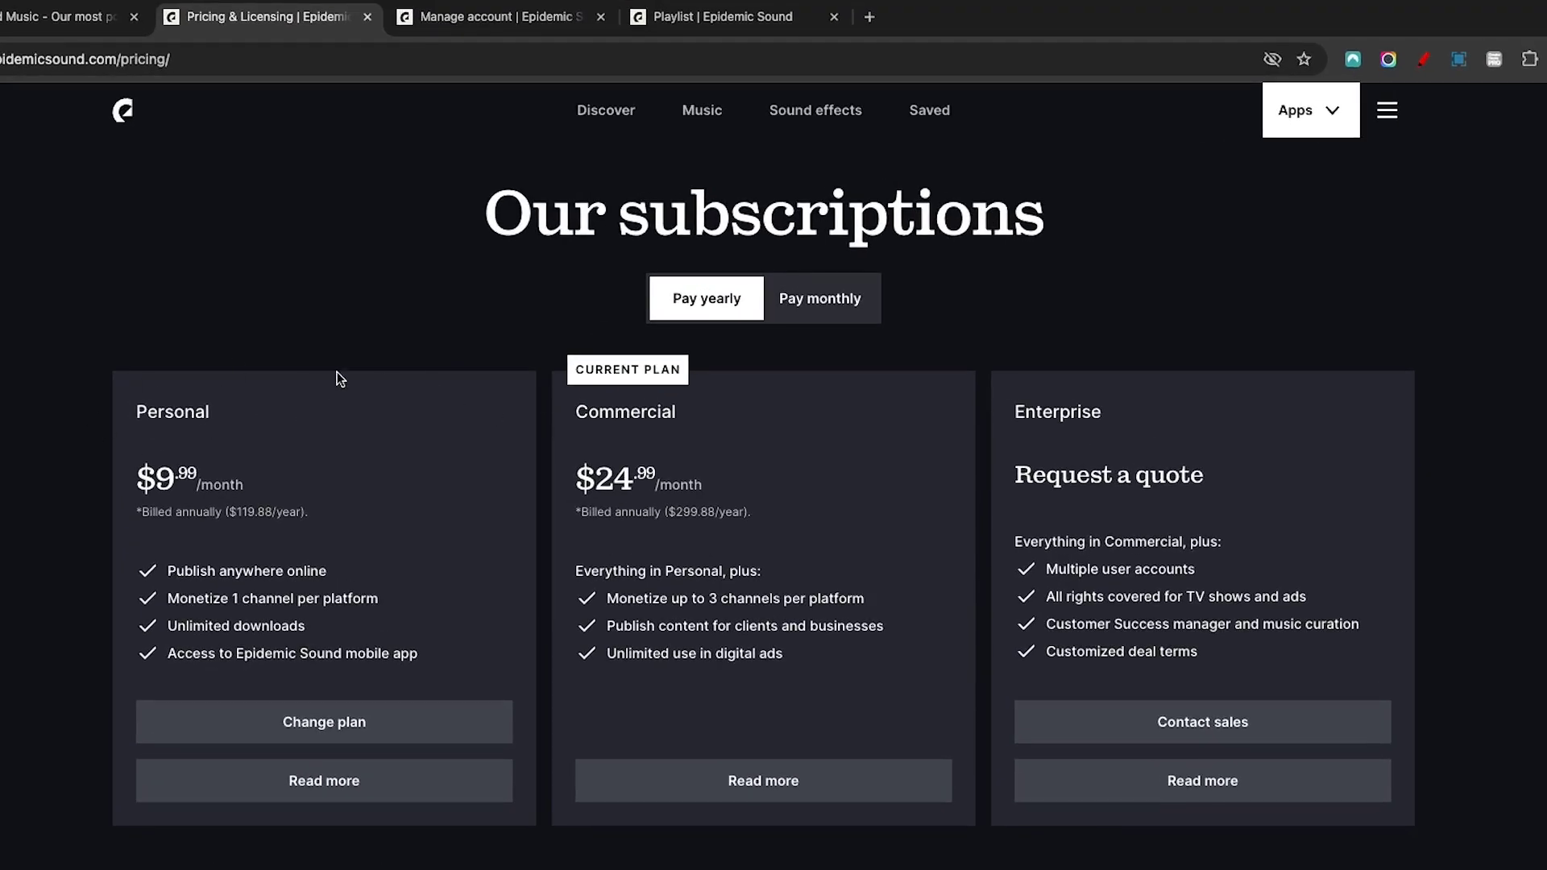
mouse_move(305, 439)
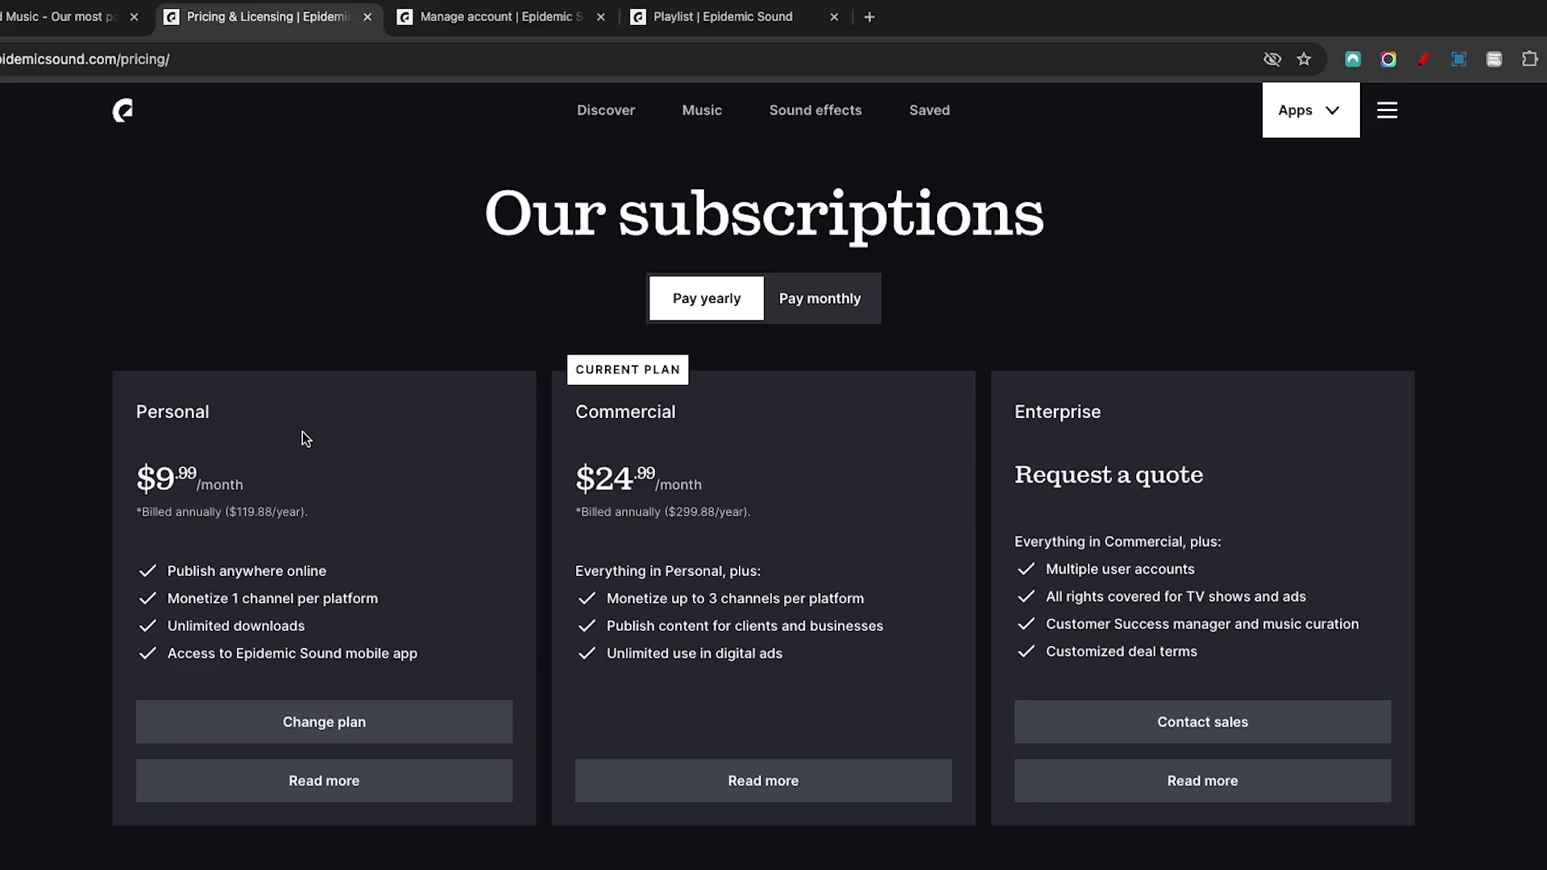
mouse_move(464, 16)
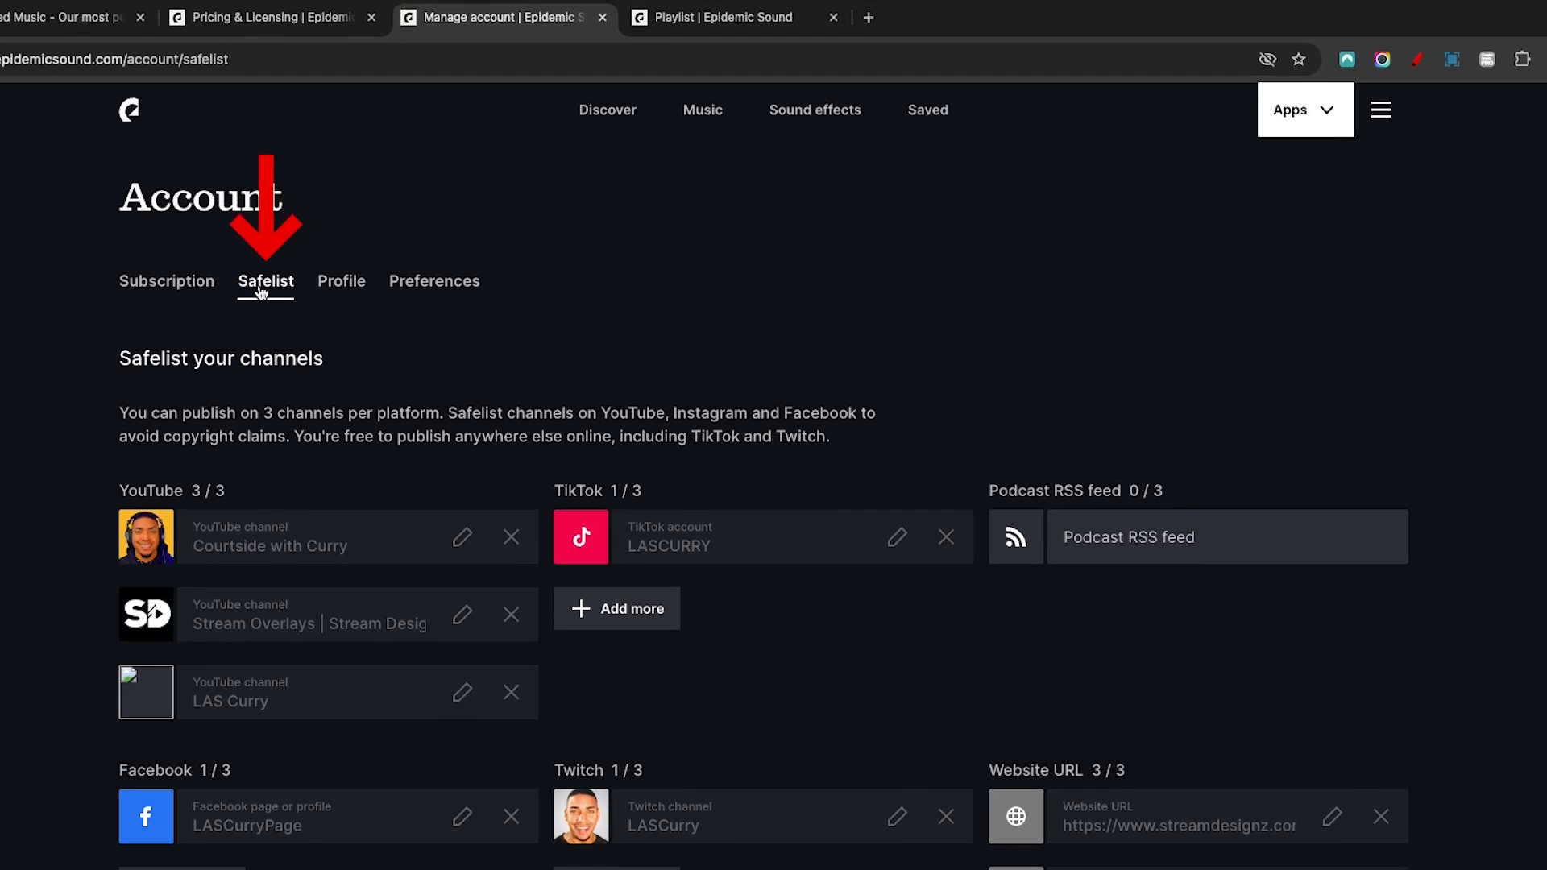
- Review the safelisted YouTube, TikTok, Twitch and other channels, then return to featured music
scroll("up", 3)
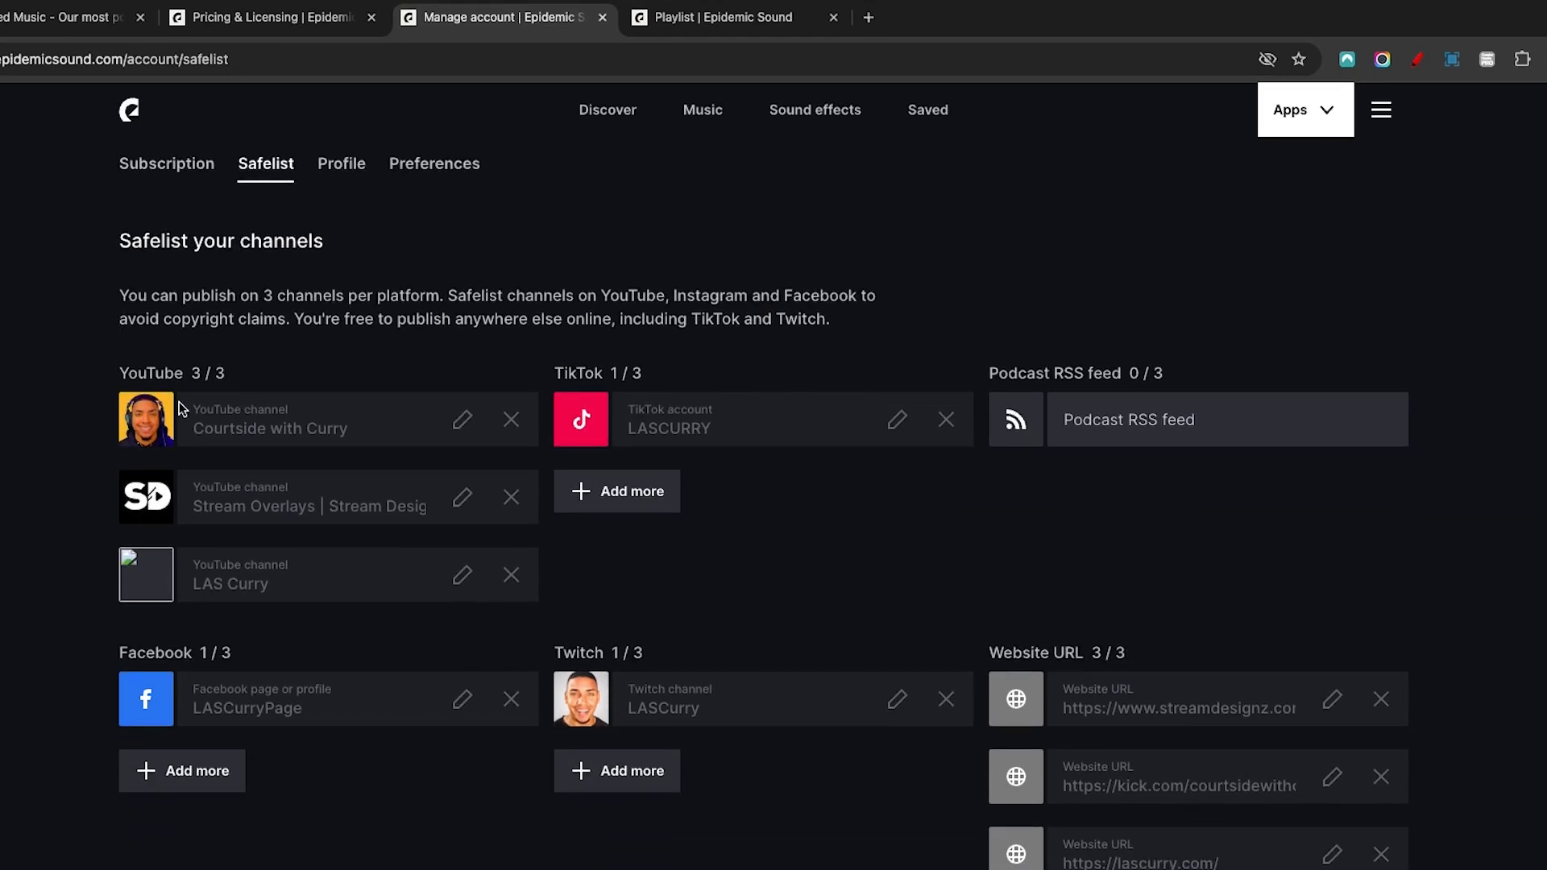
scroll("down", 3)
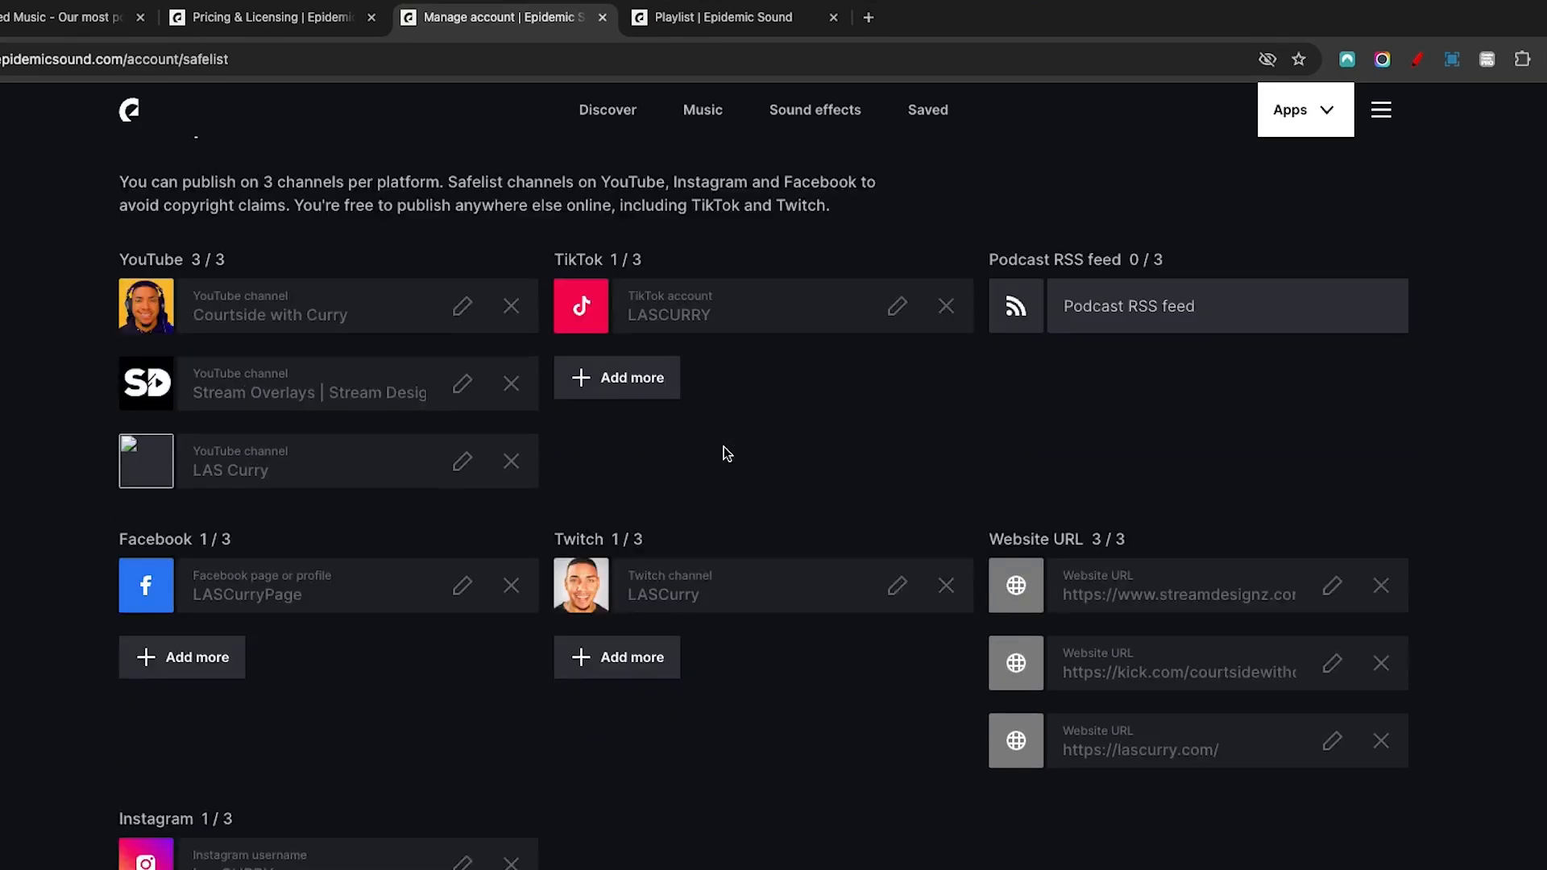
scroll("down", 3)
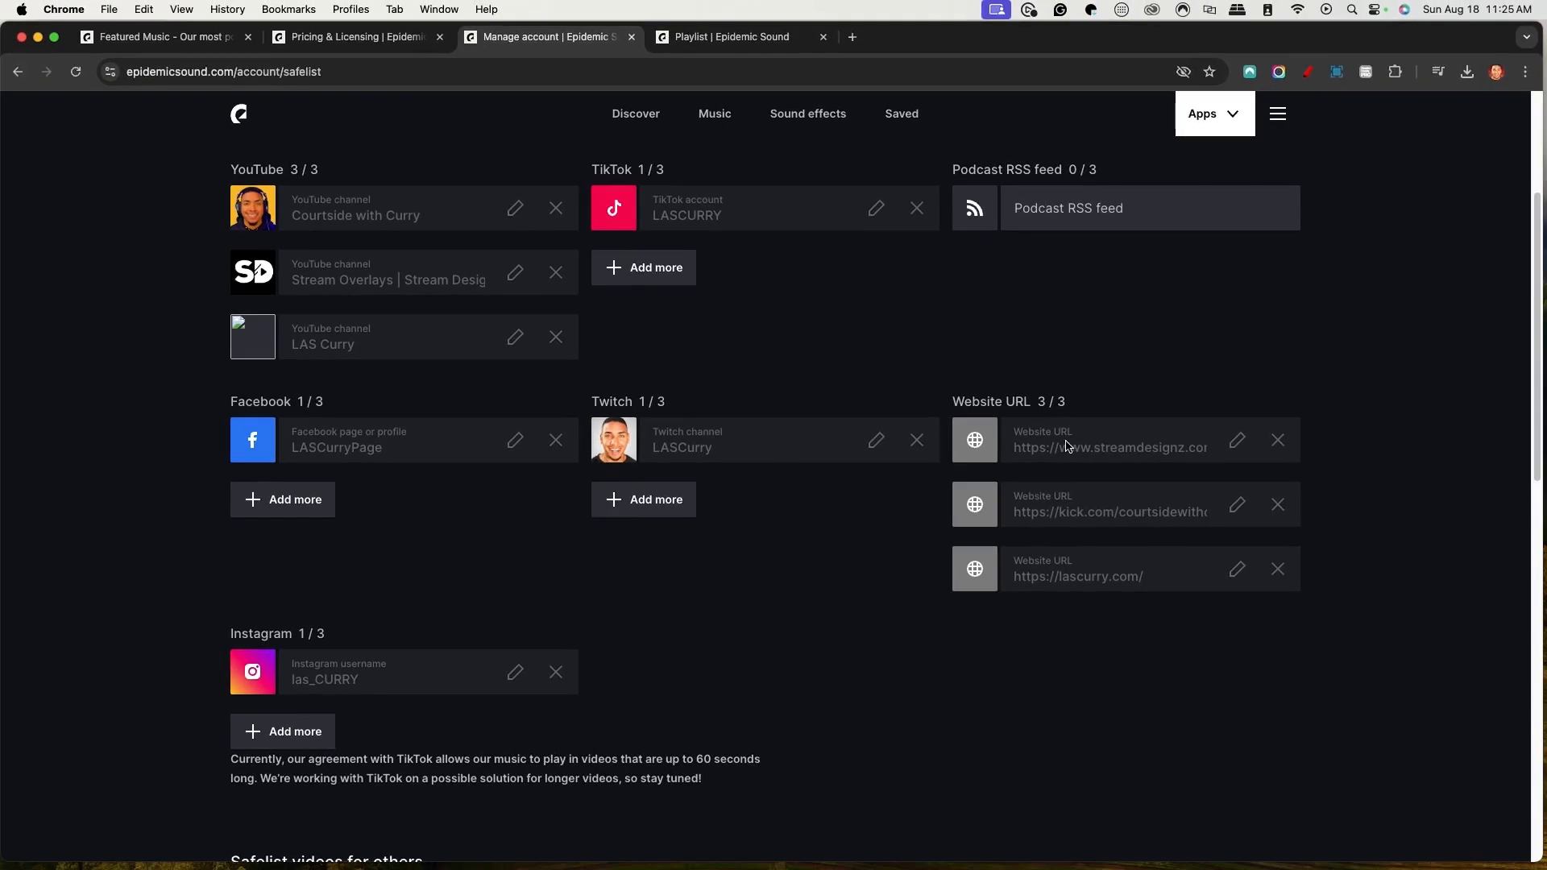
scroll("up", 3)
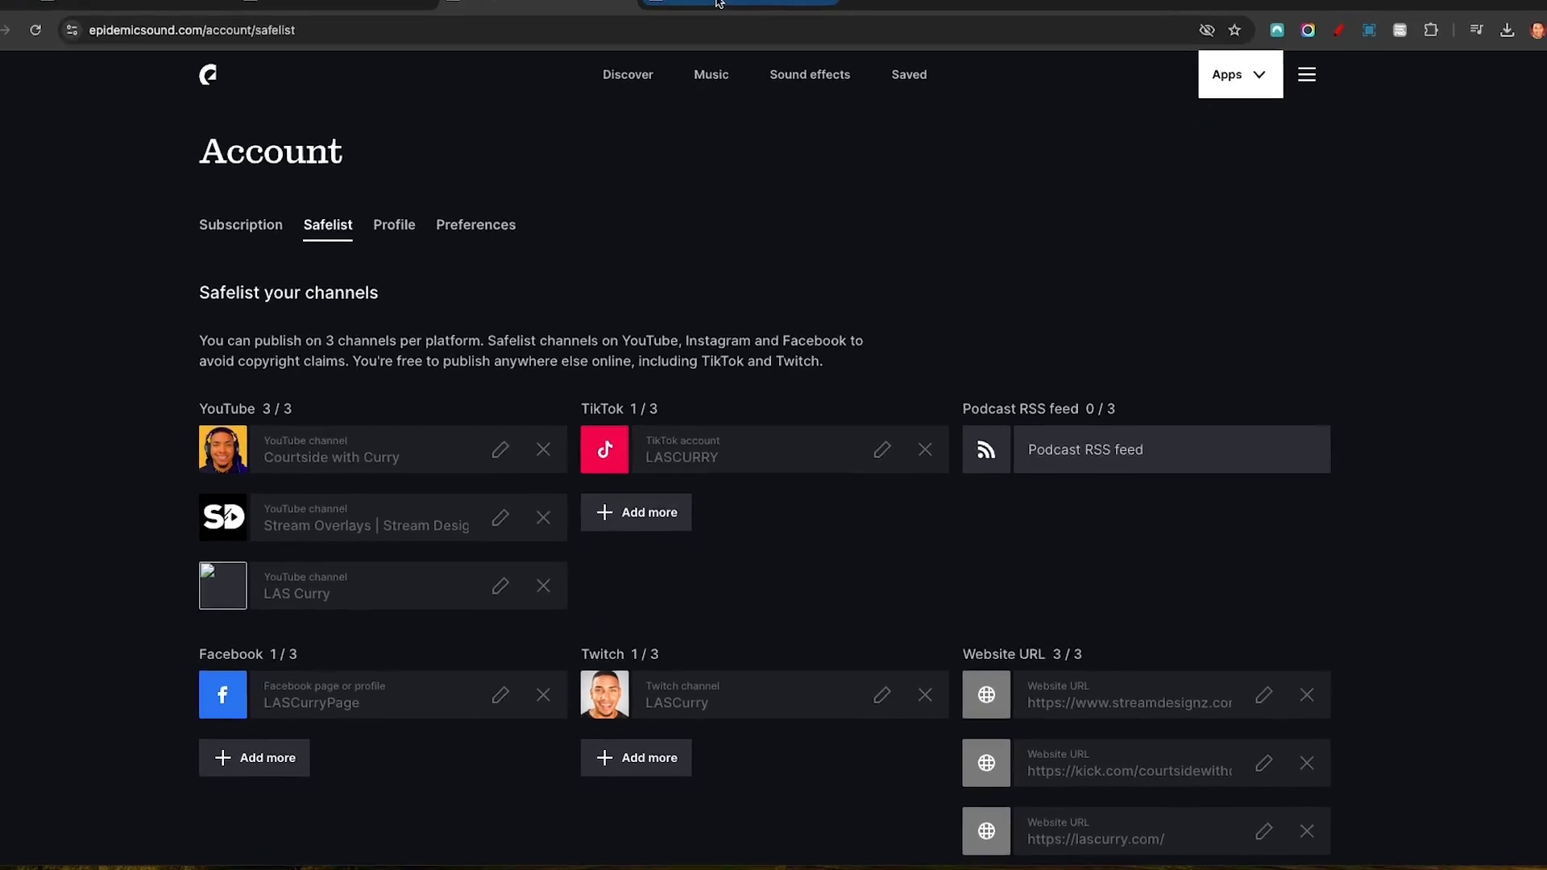
left_click(627, 74)
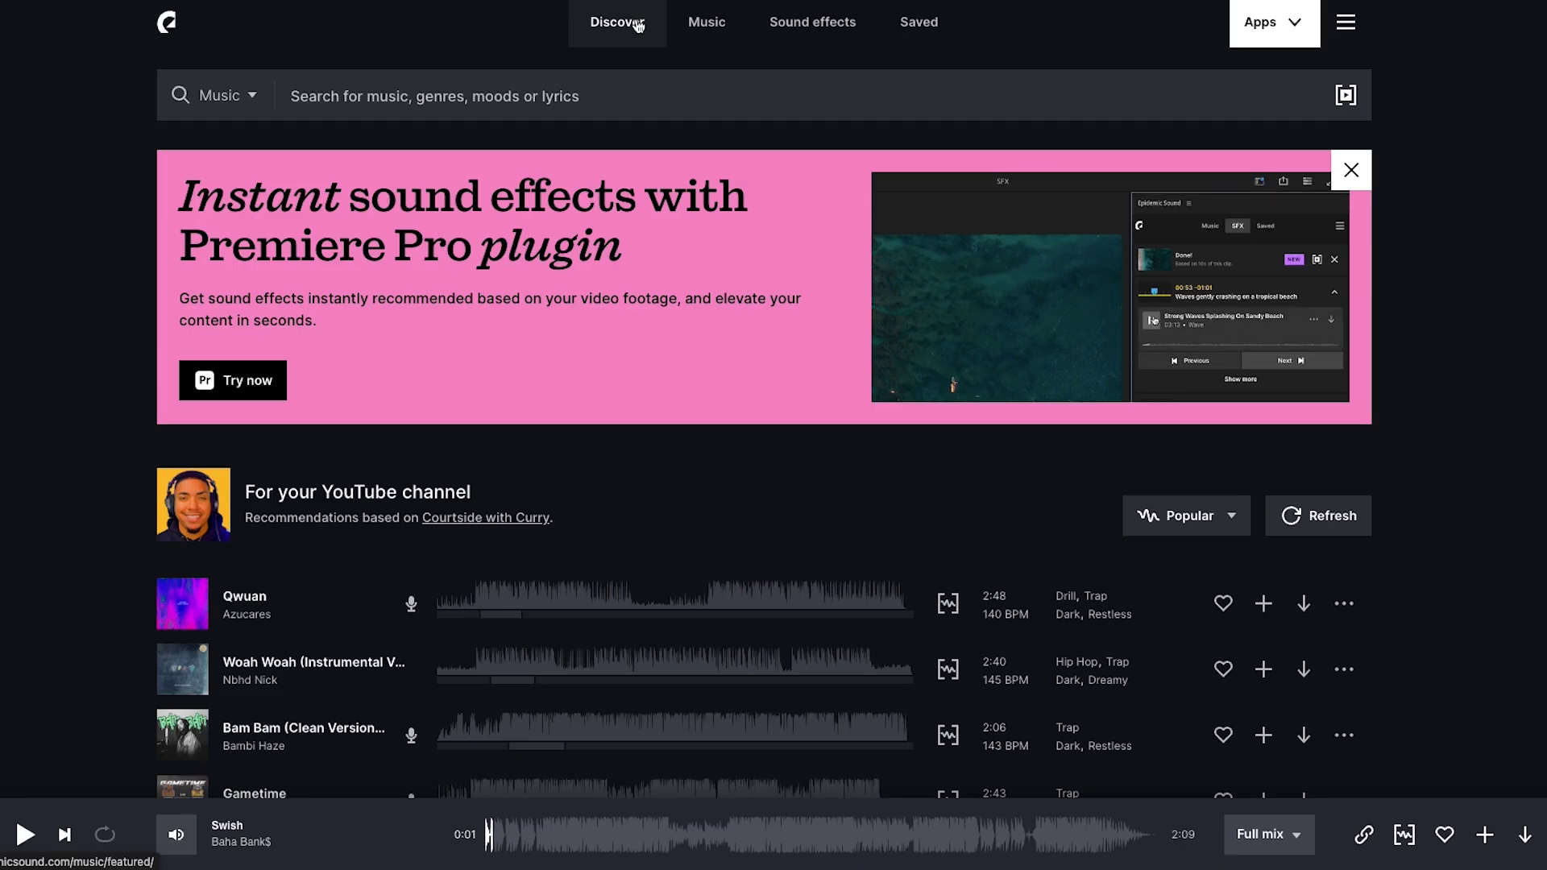
- Browse the music catalog by genre down to Hip Hop
scroll("down", 3)
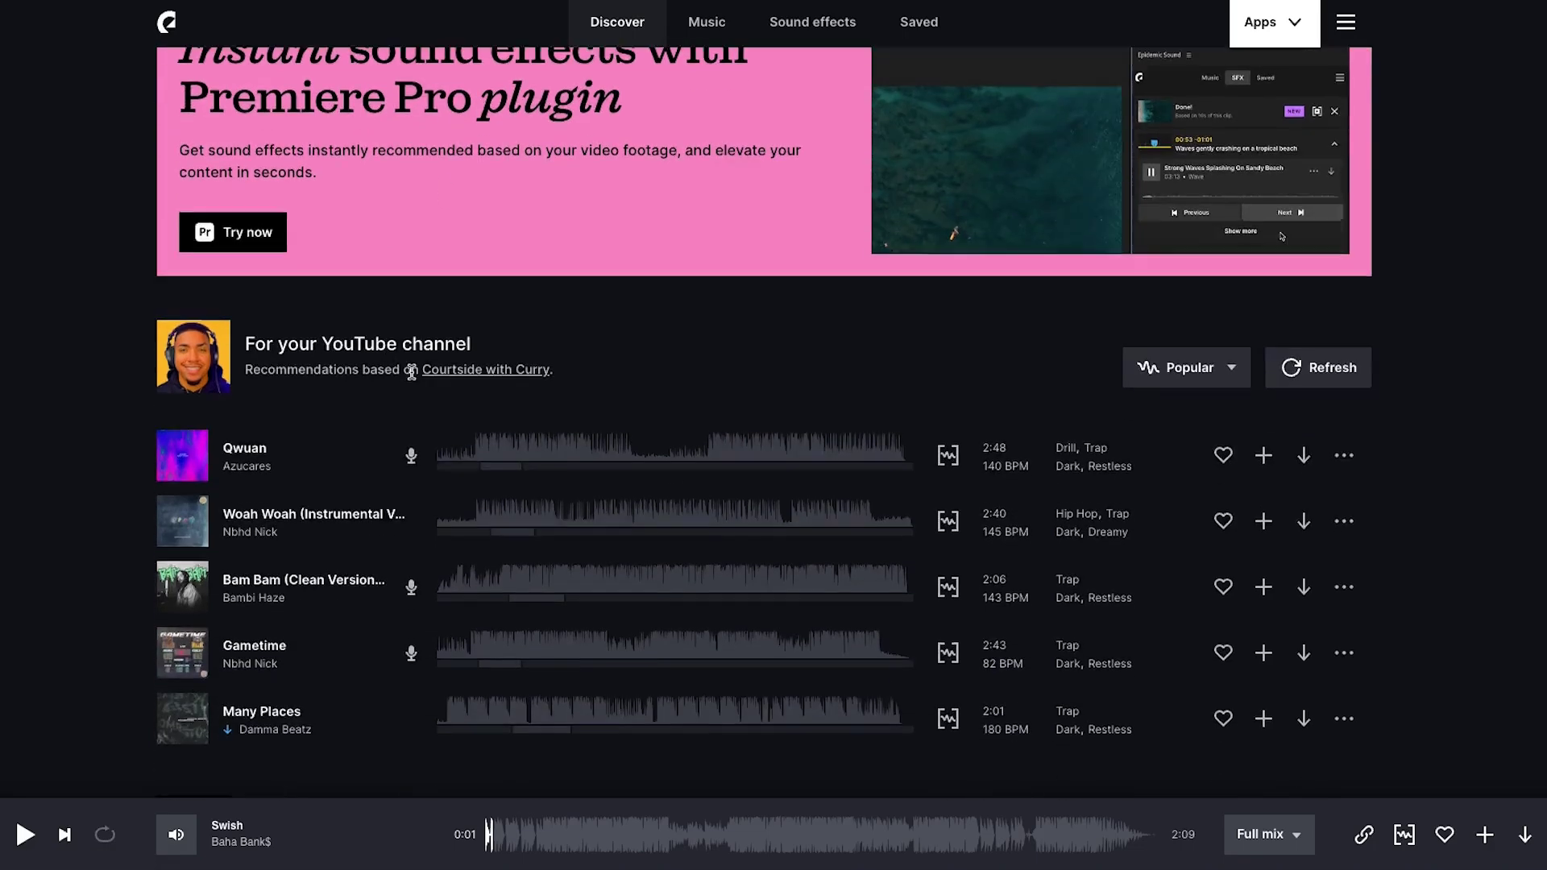
left_click(706, 21)
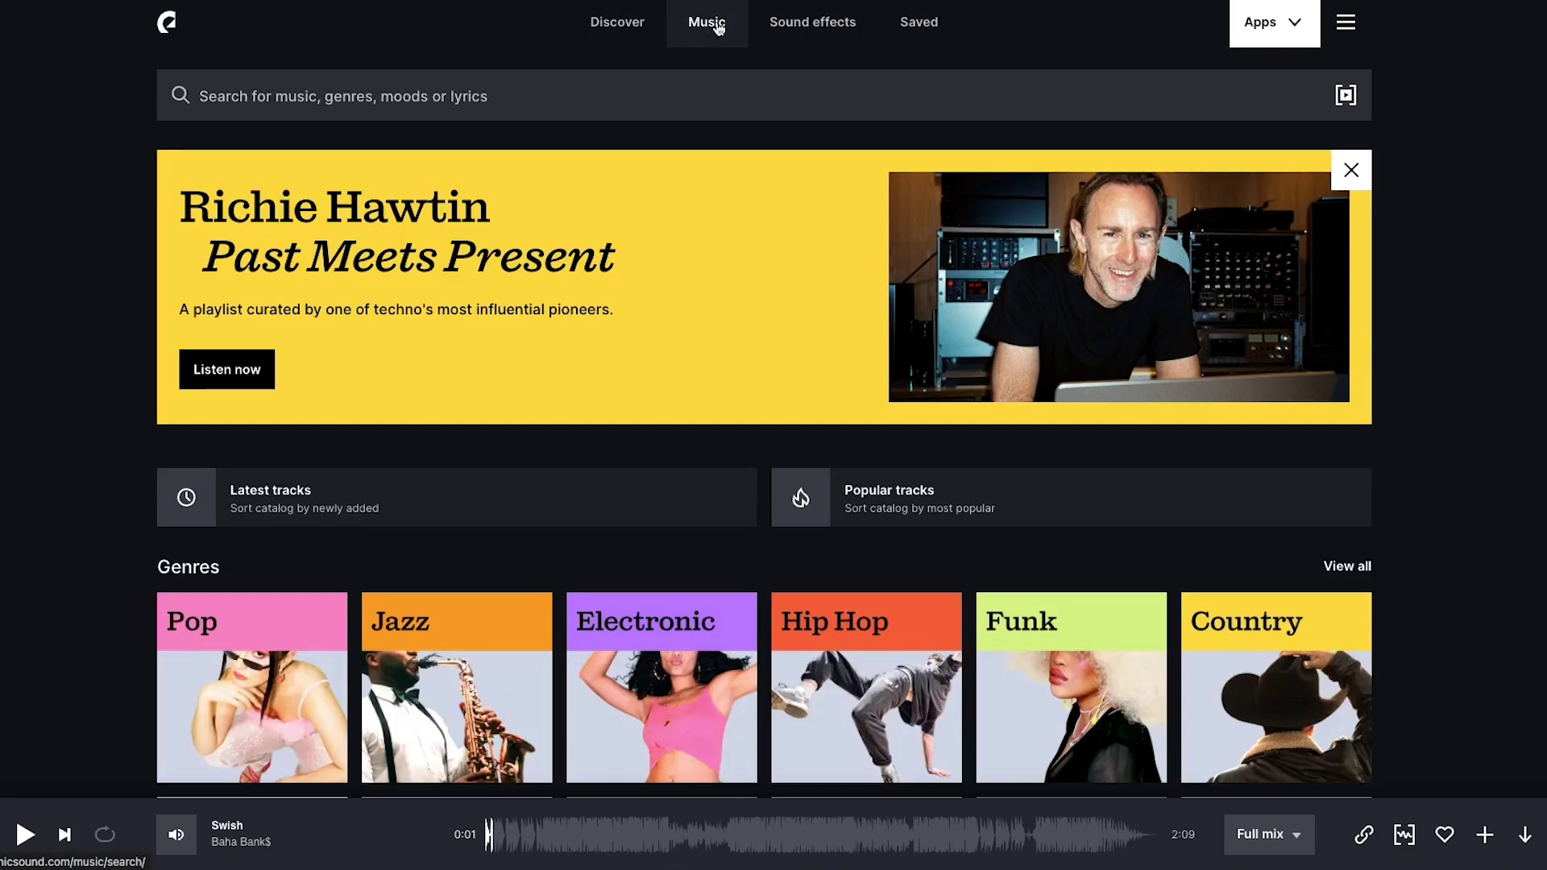
scroll("down", 3)
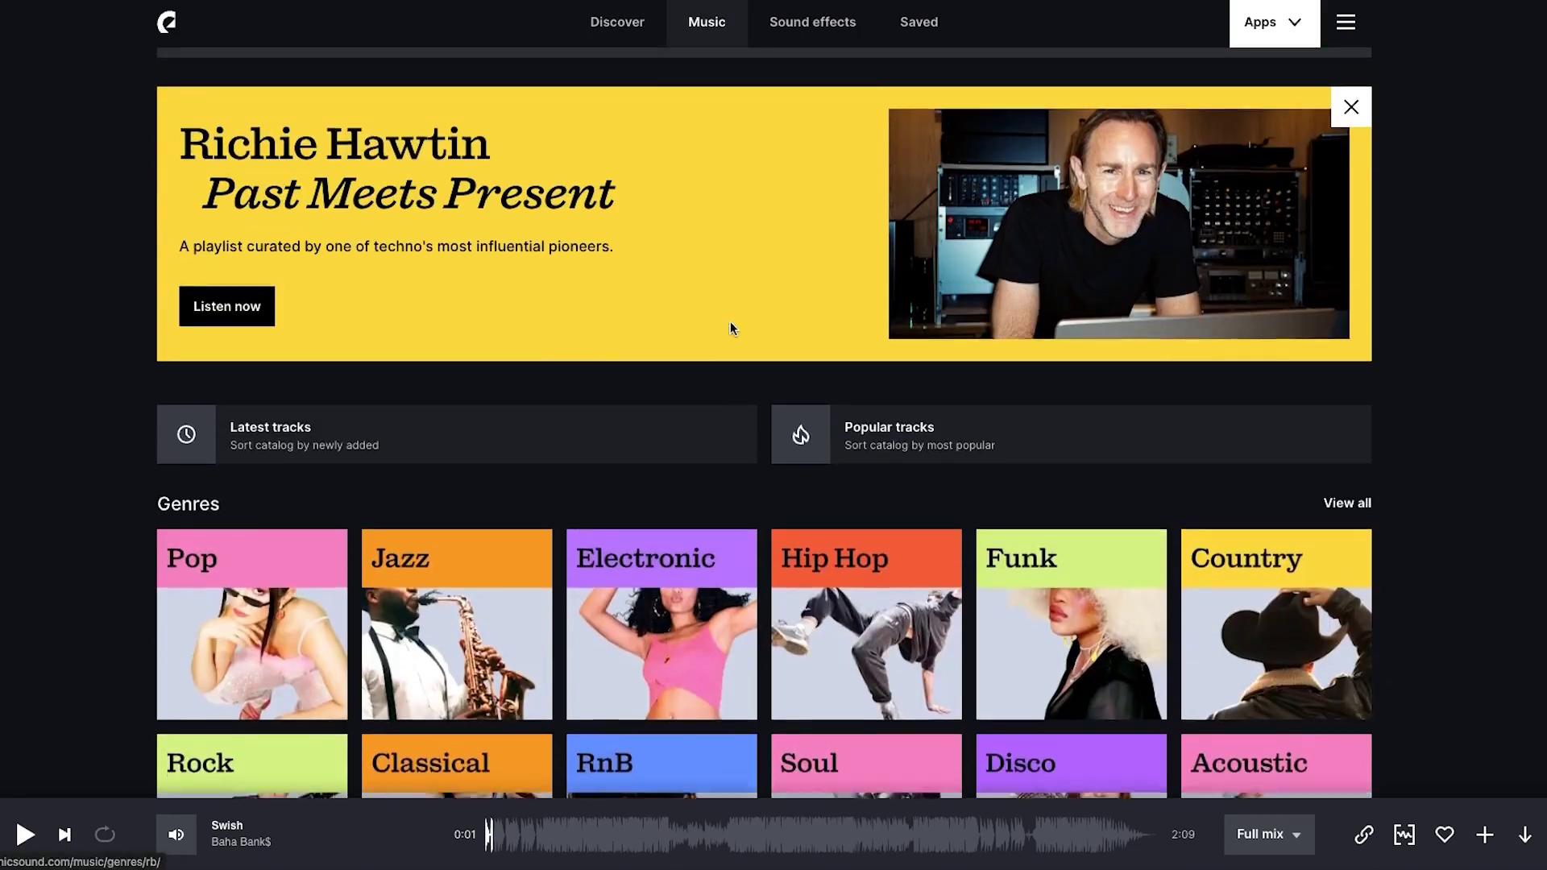
scroll("down", 3)
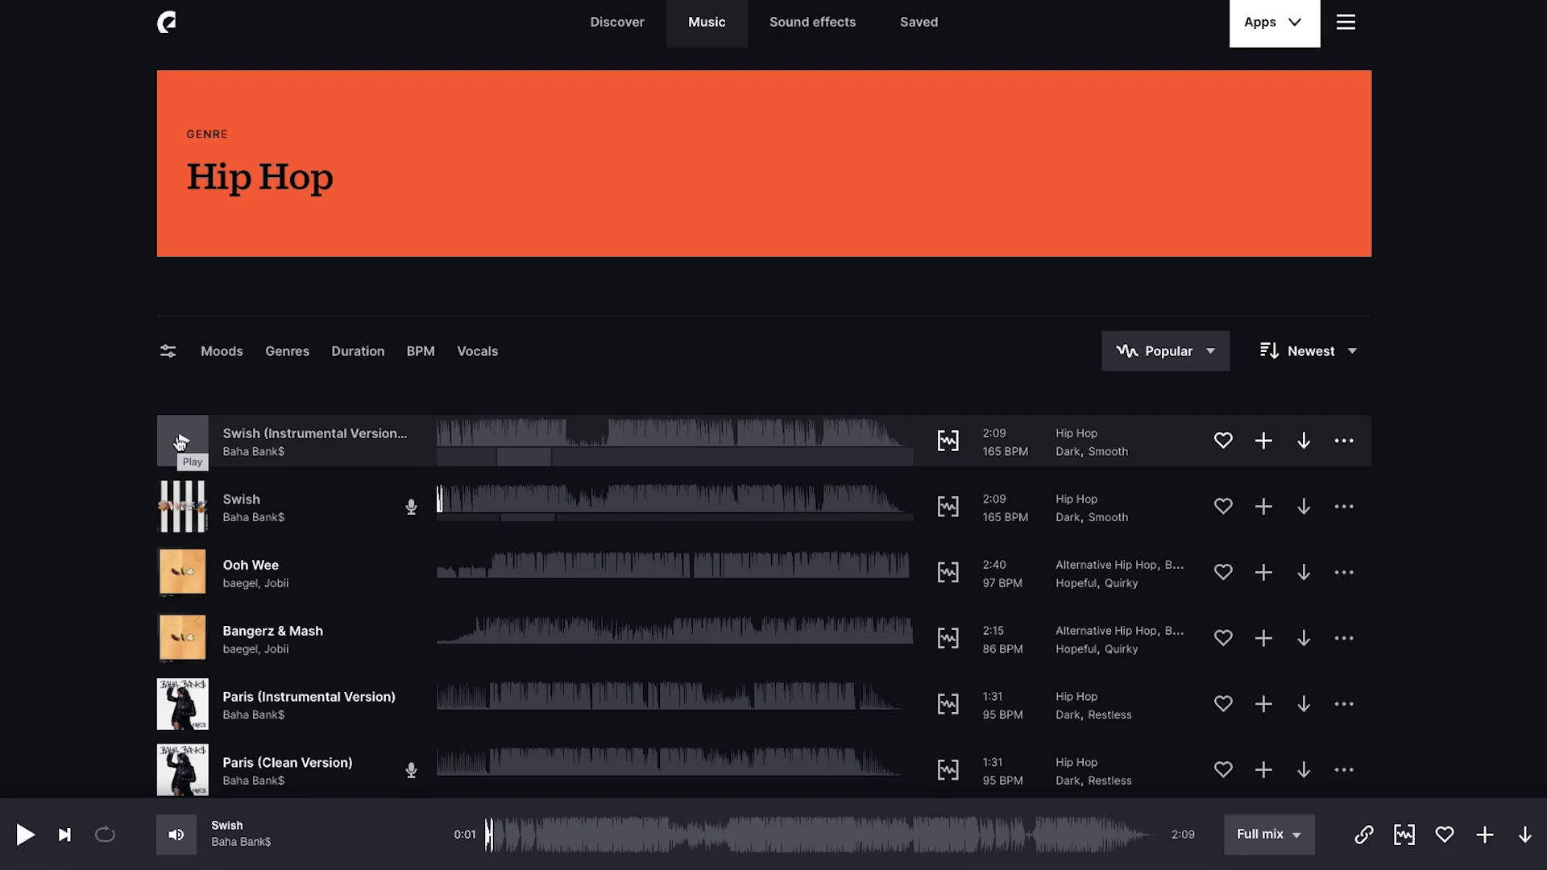
mouse_move(1262, 440)
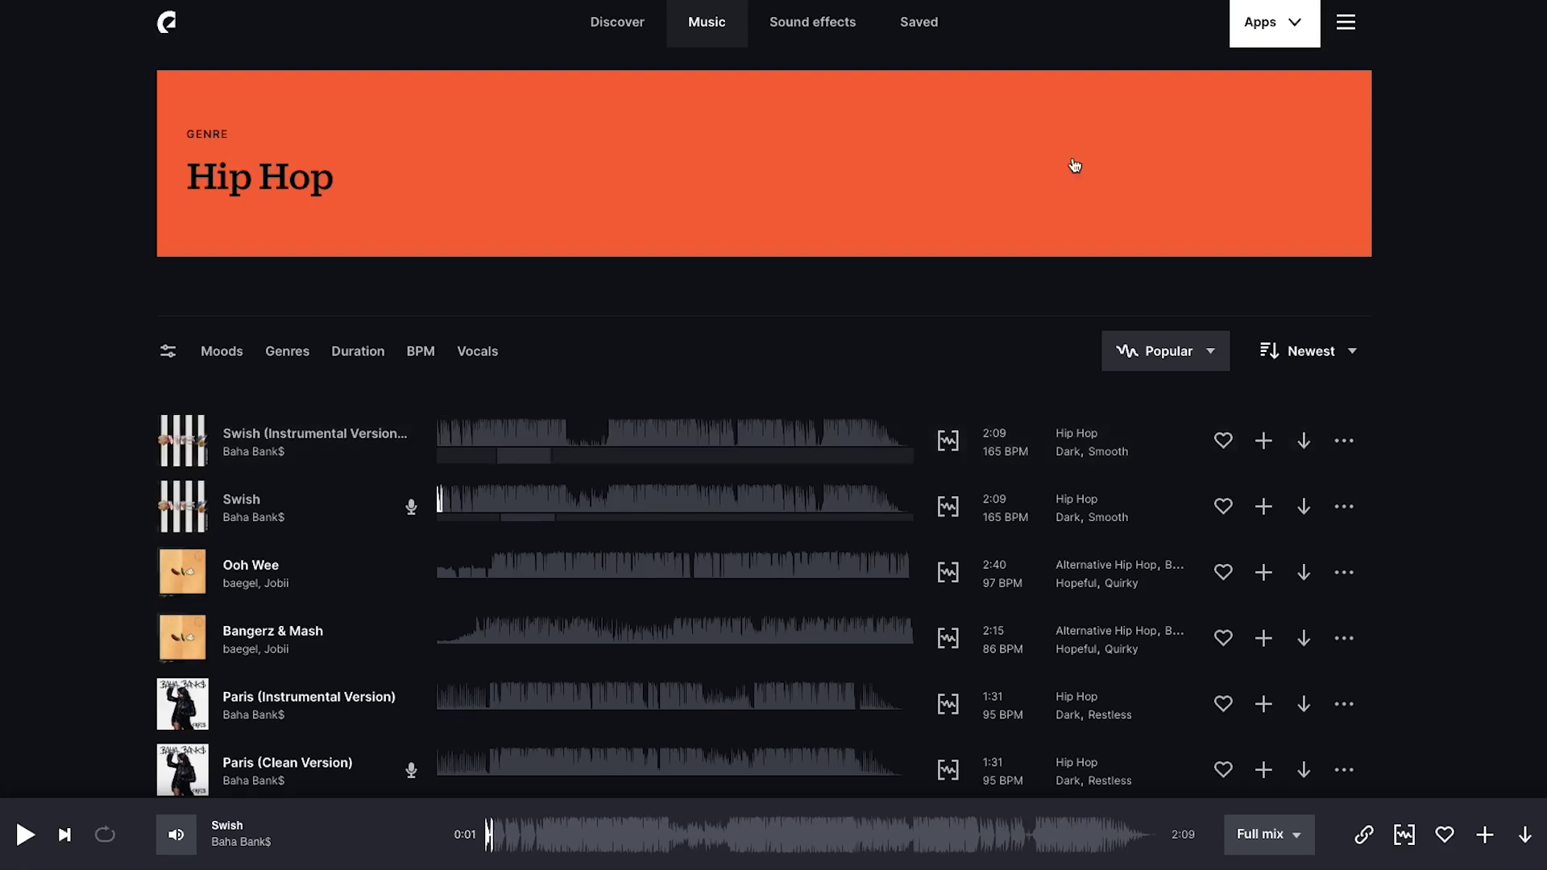
- Show a saved playlist listing Hunch by Azucares as already downloaded
left_click(917, 21)
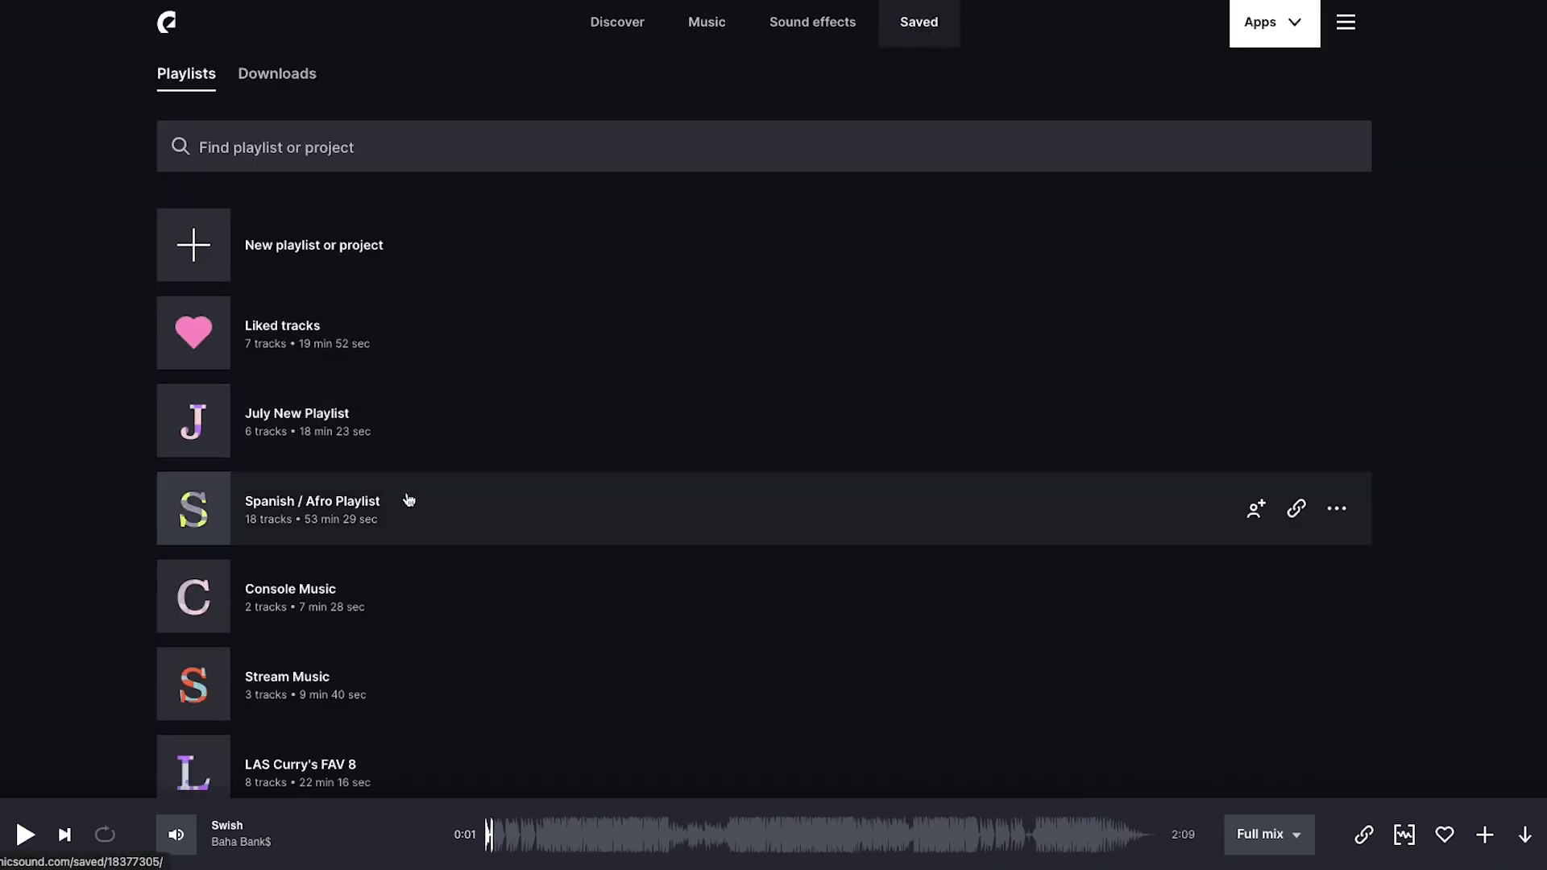
left_click(311, 508)
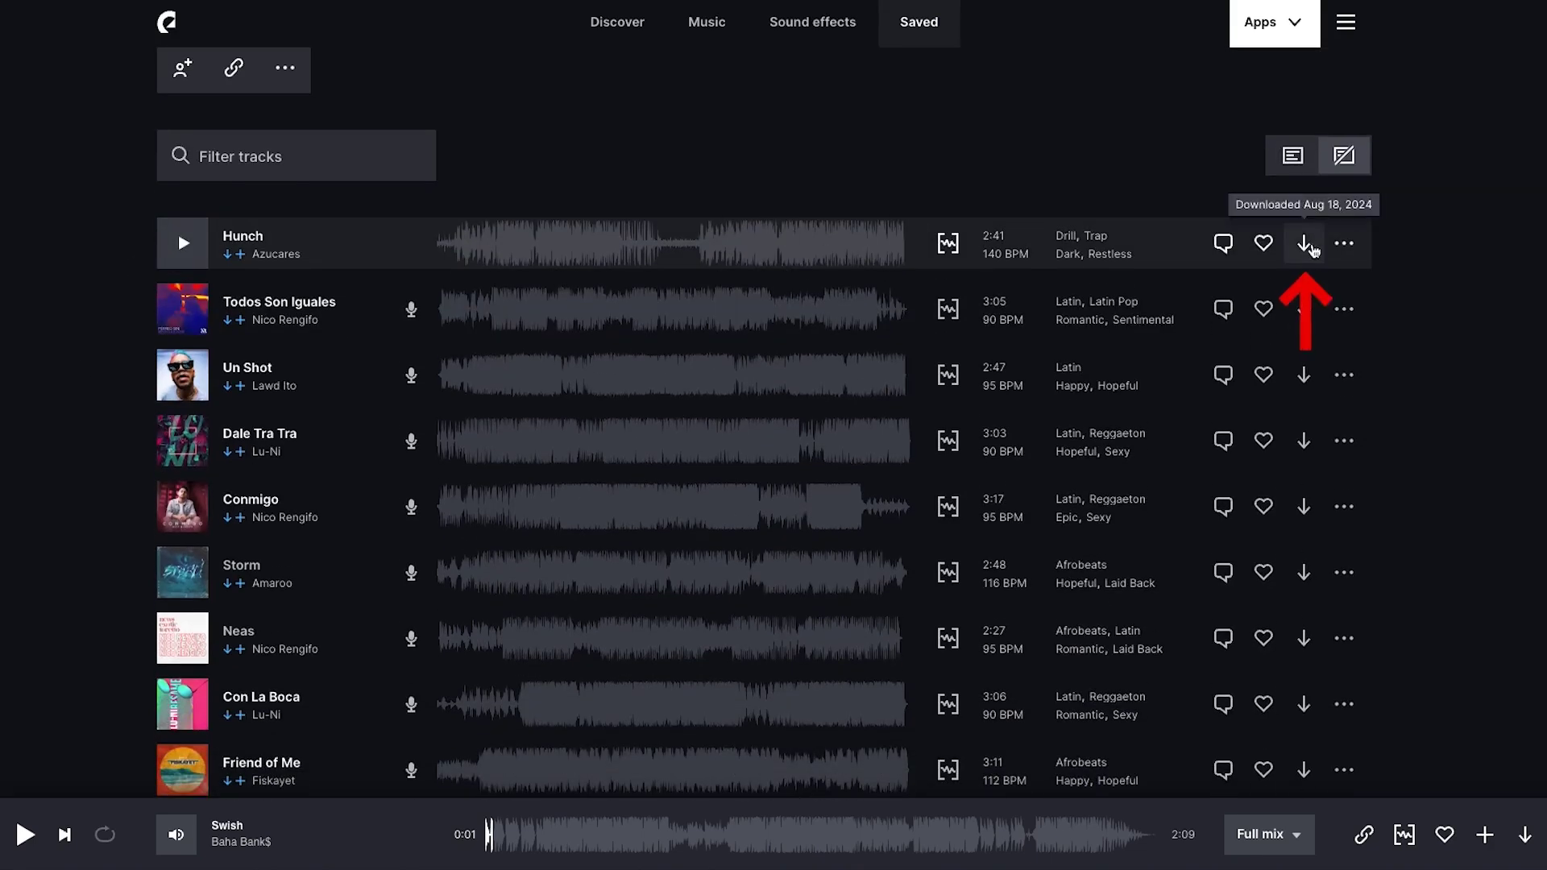
- Download Hunch by Azucares as a Full mix with MP3 file format
left_click(1302, 243)
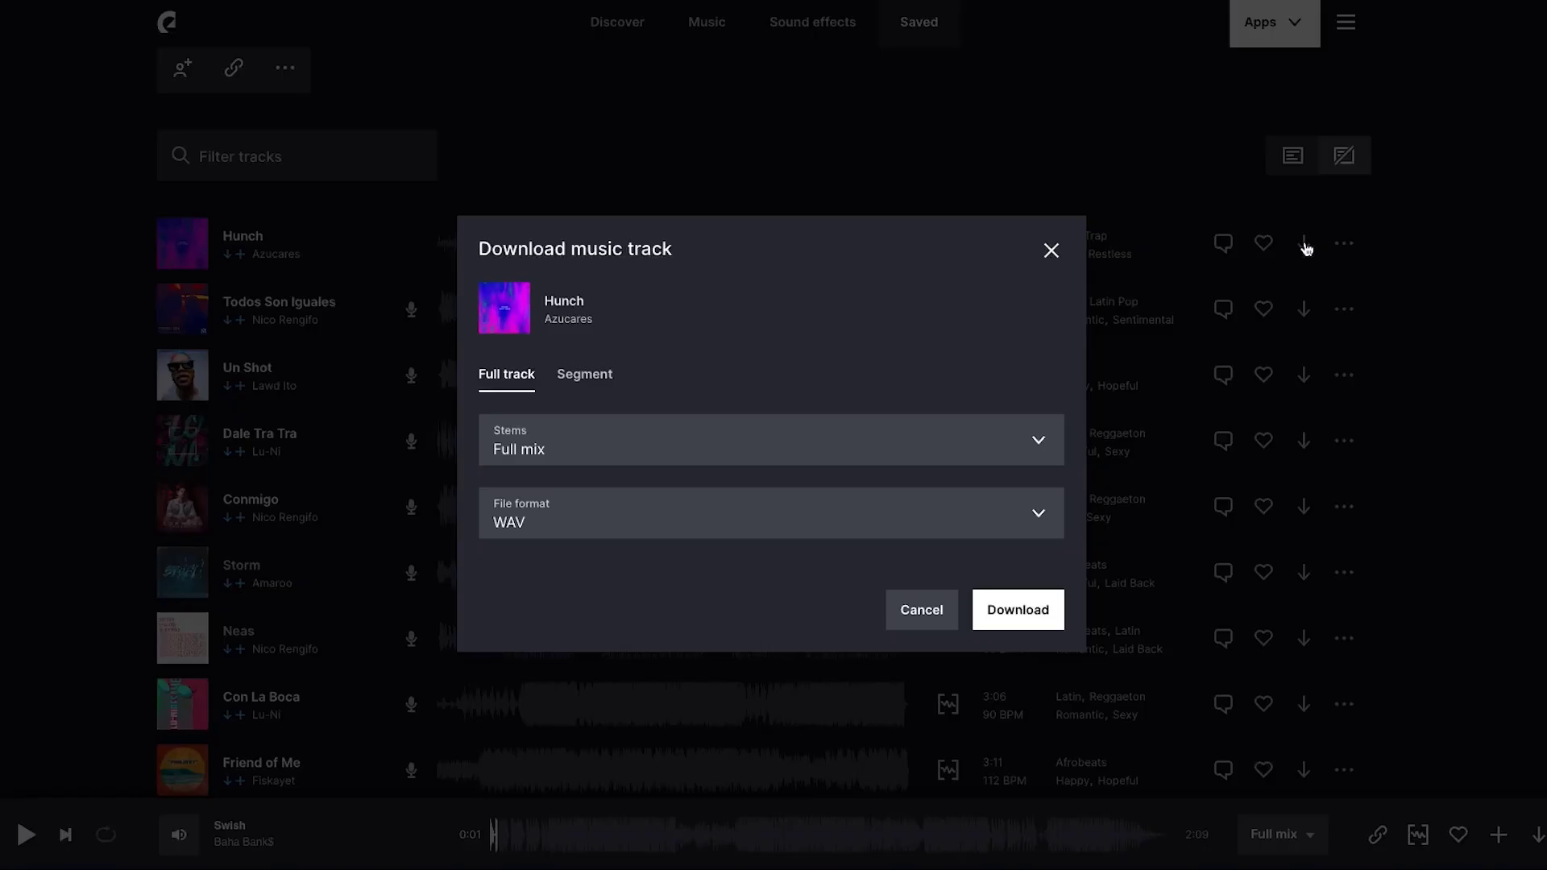
left_click(770, 438)
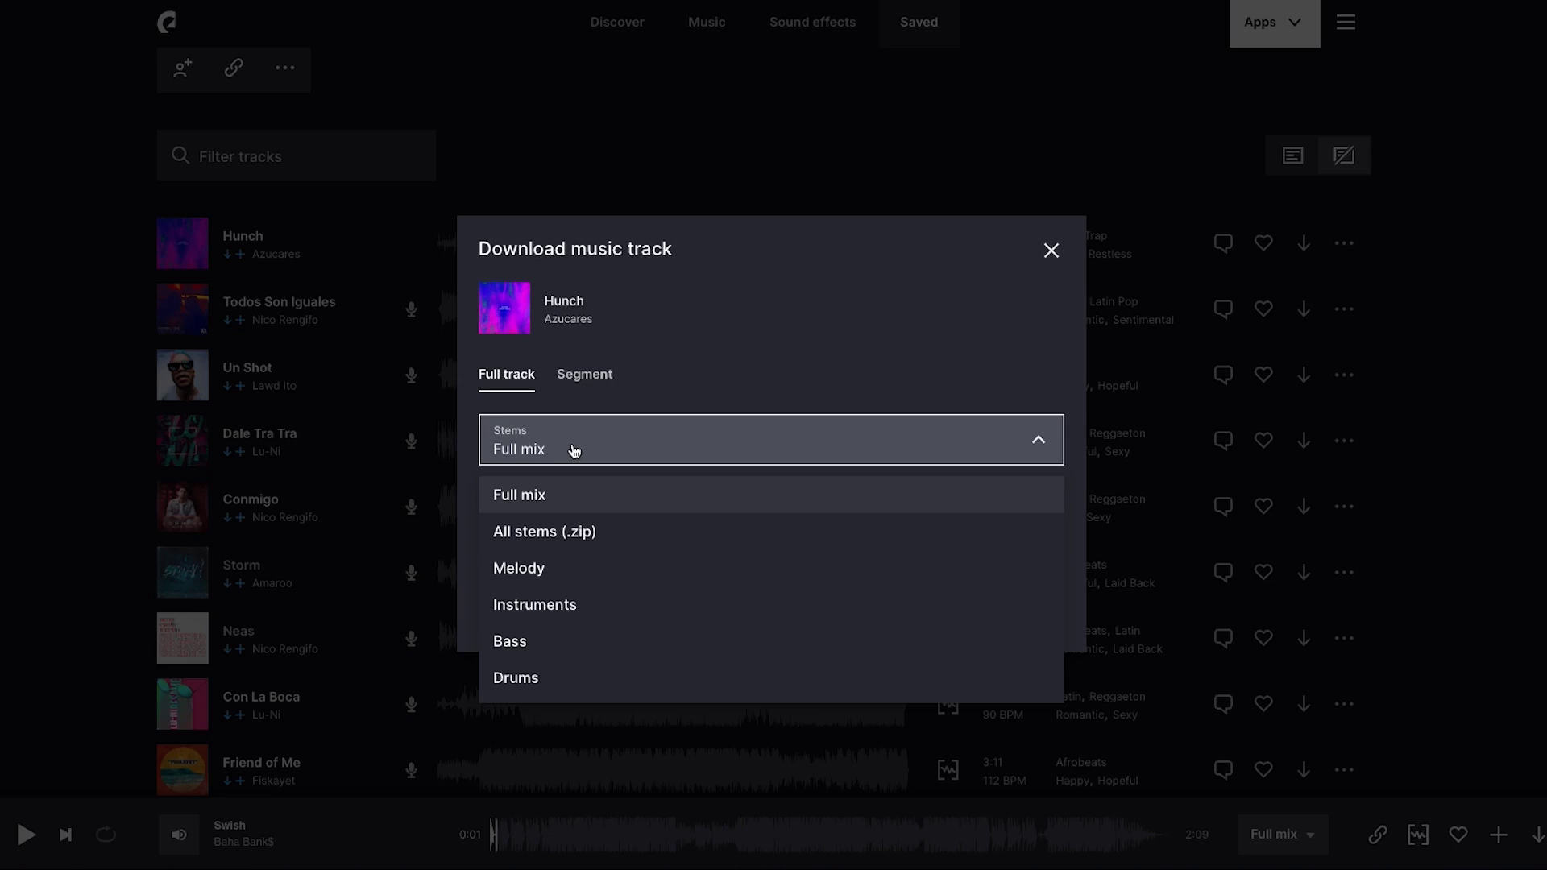
mouse_move(605, 576)
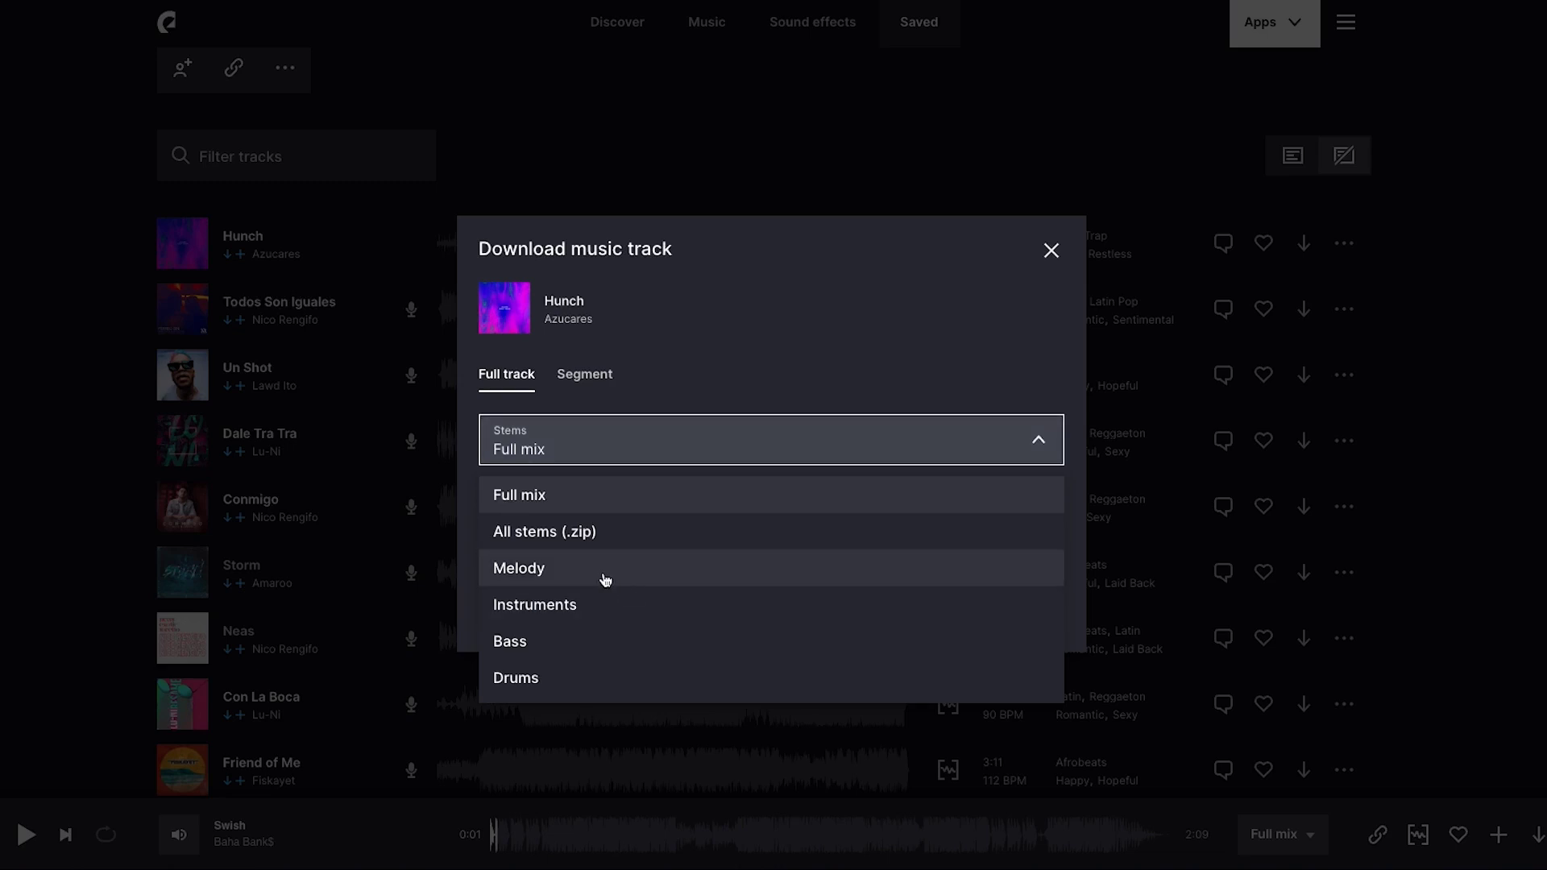
mouse_move(591, 684)
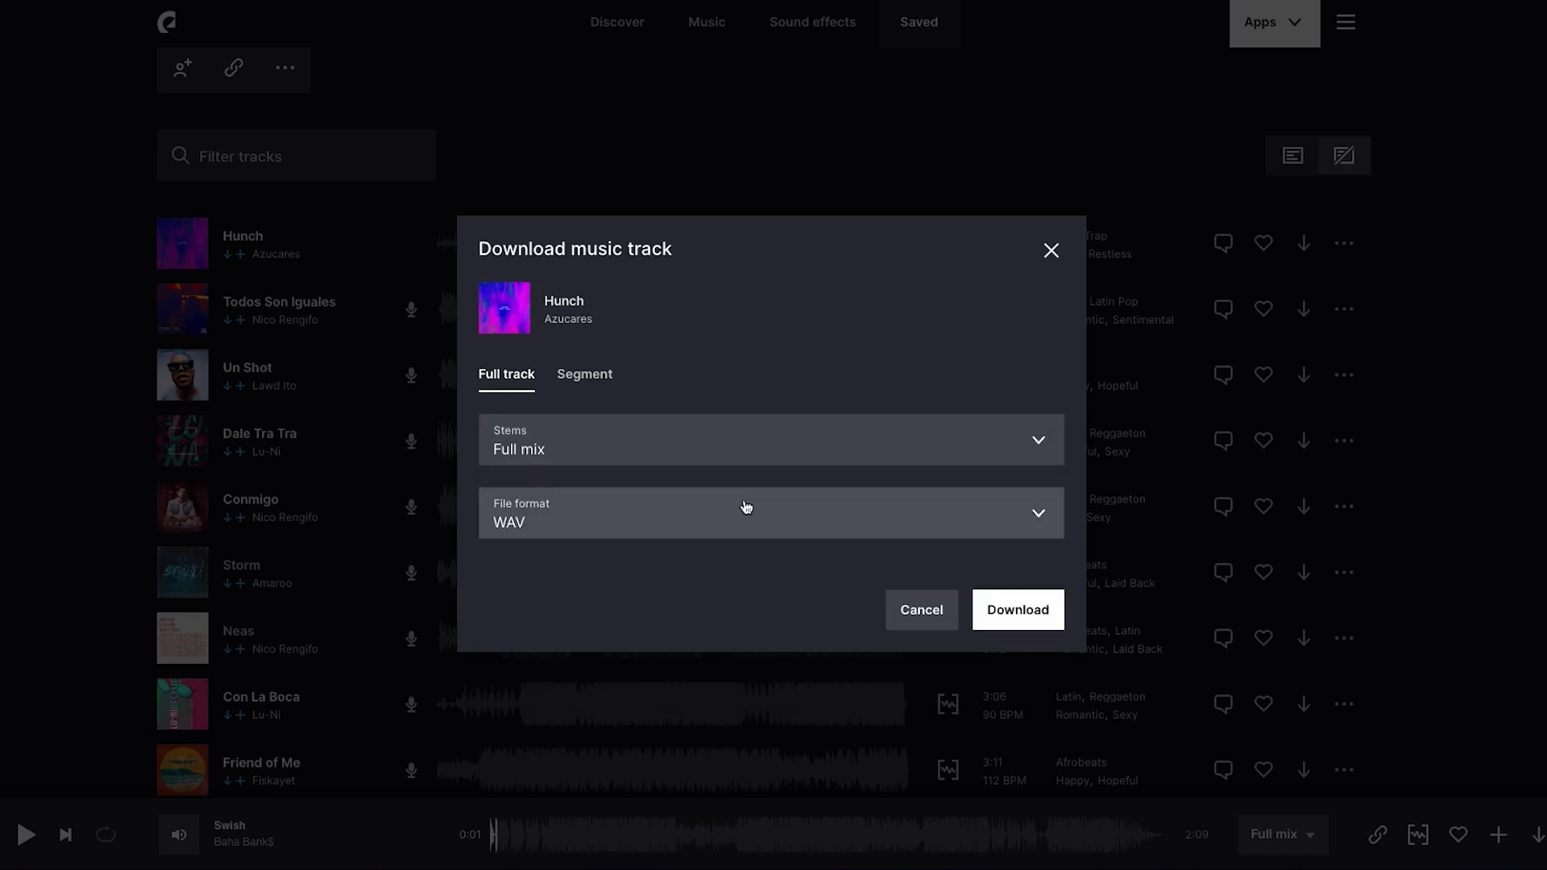
left_click(770, 512)
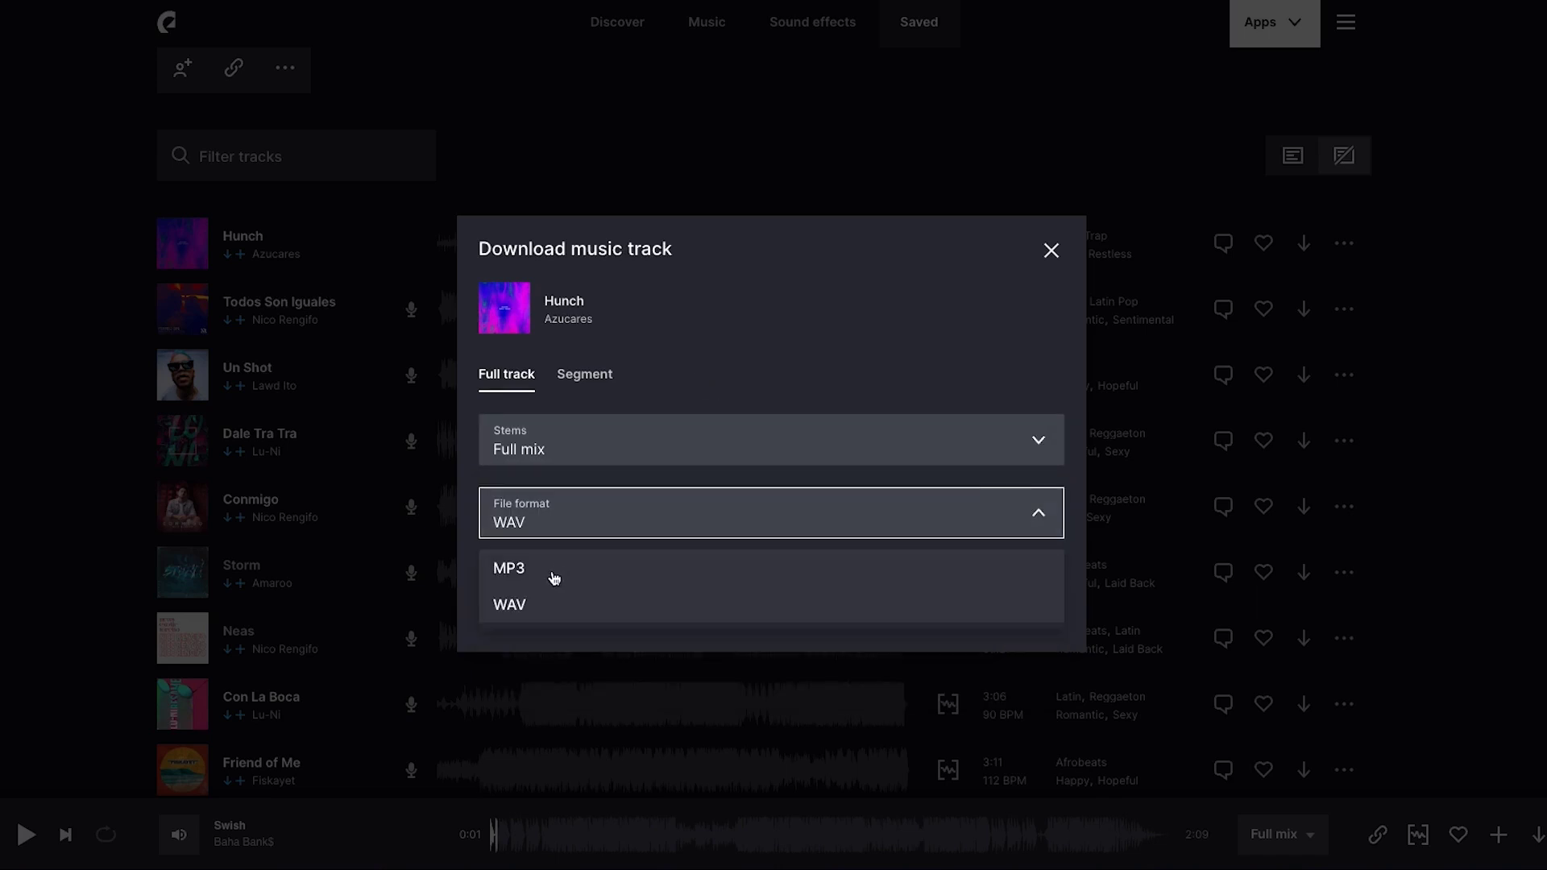
left_click(509, 568)
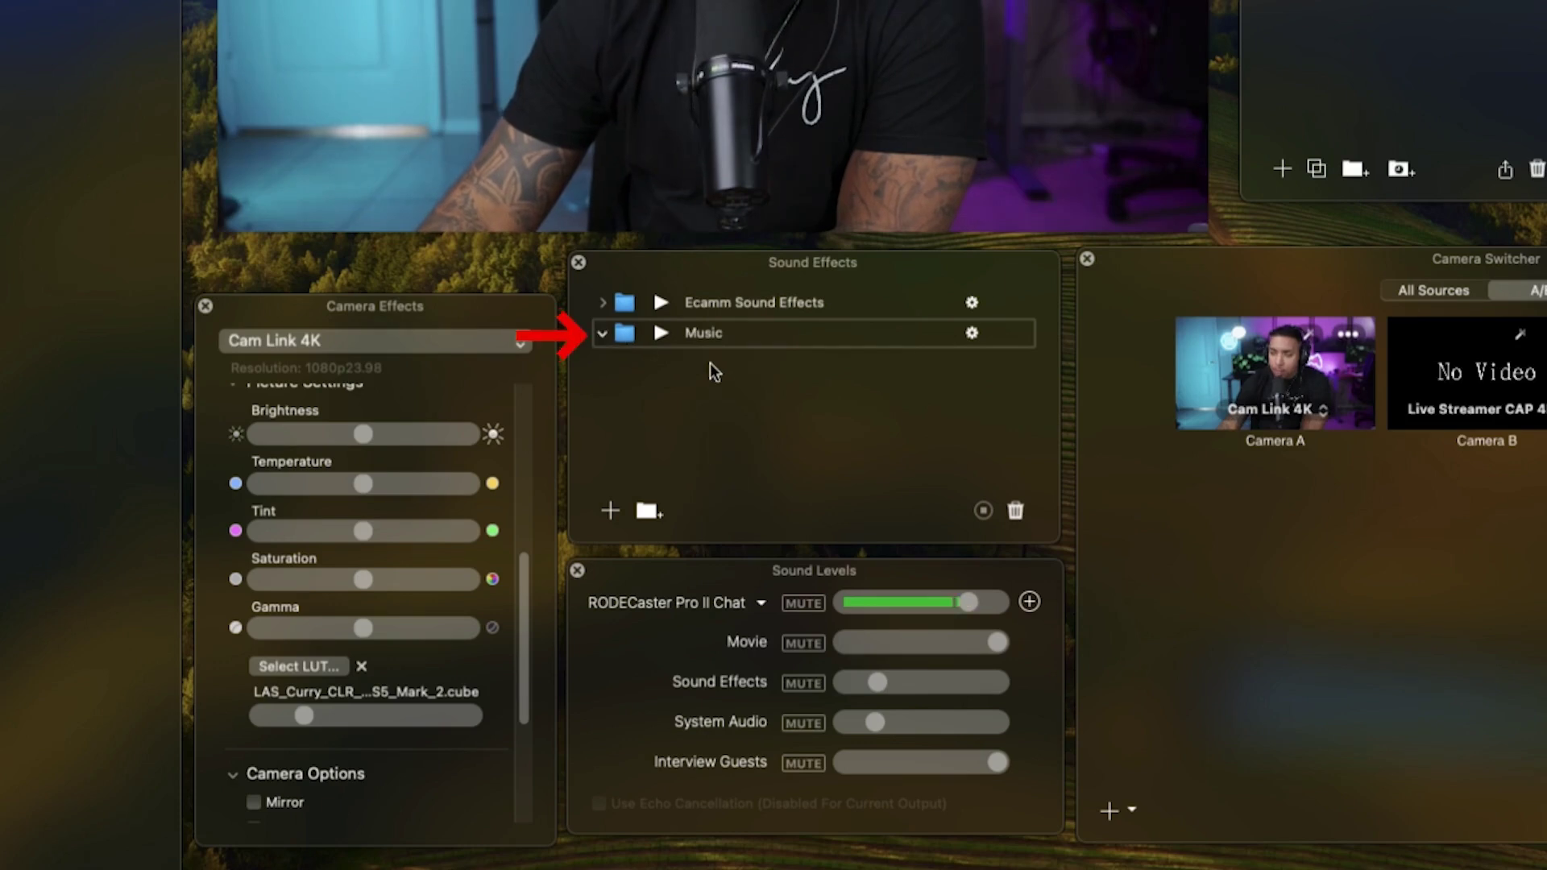
mouse_move(613, 516)
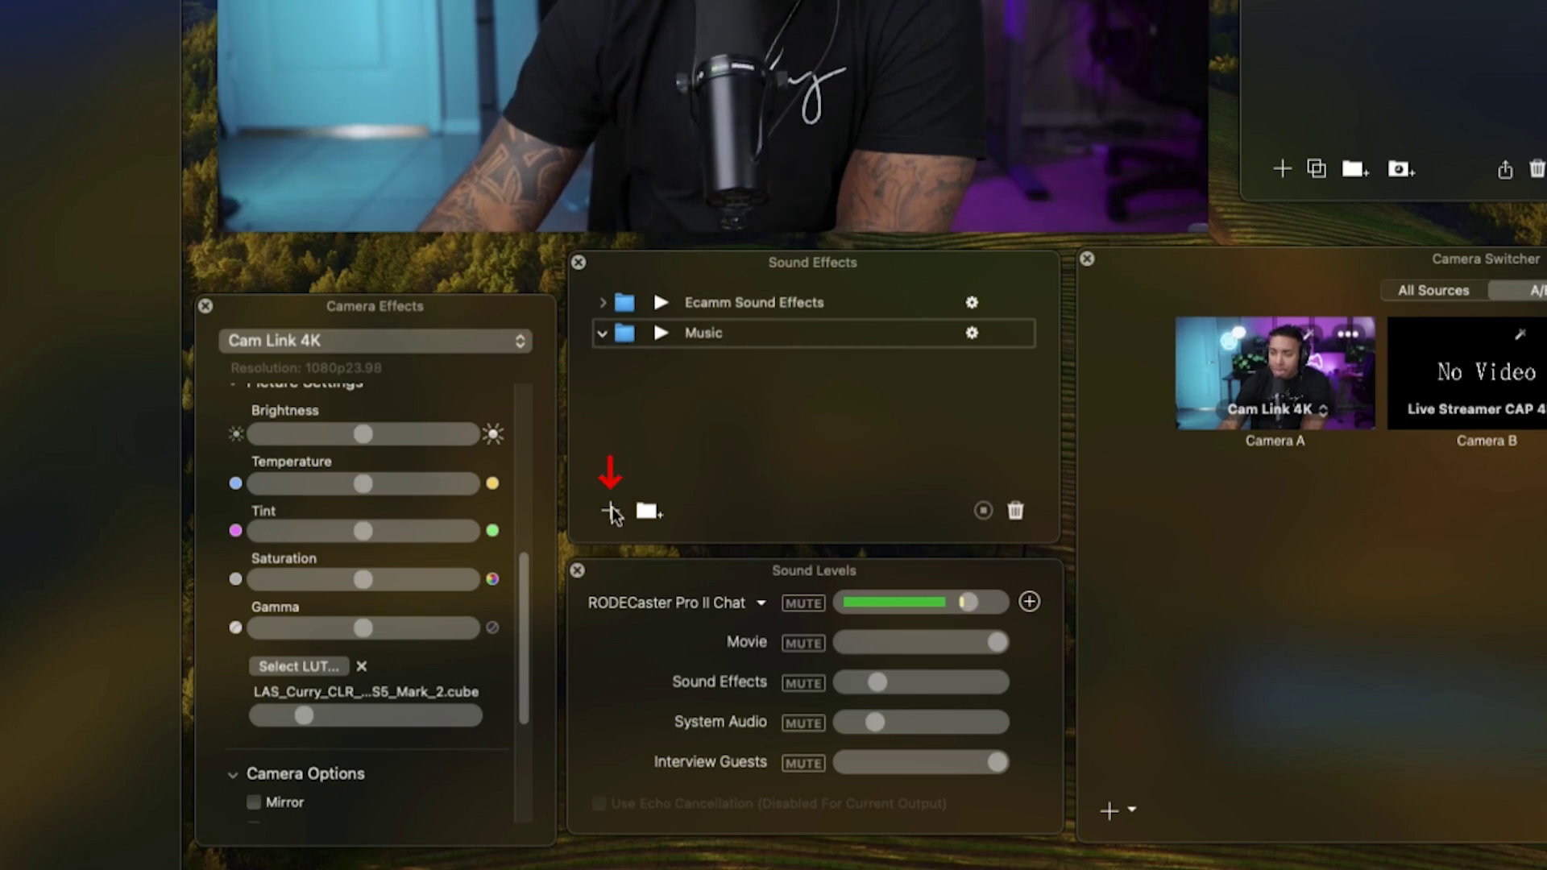
- Import ES_Hunch - Azucares.mp3 into the Music folder and permanently dismiss the copyright reminder
left_click(612, 511)
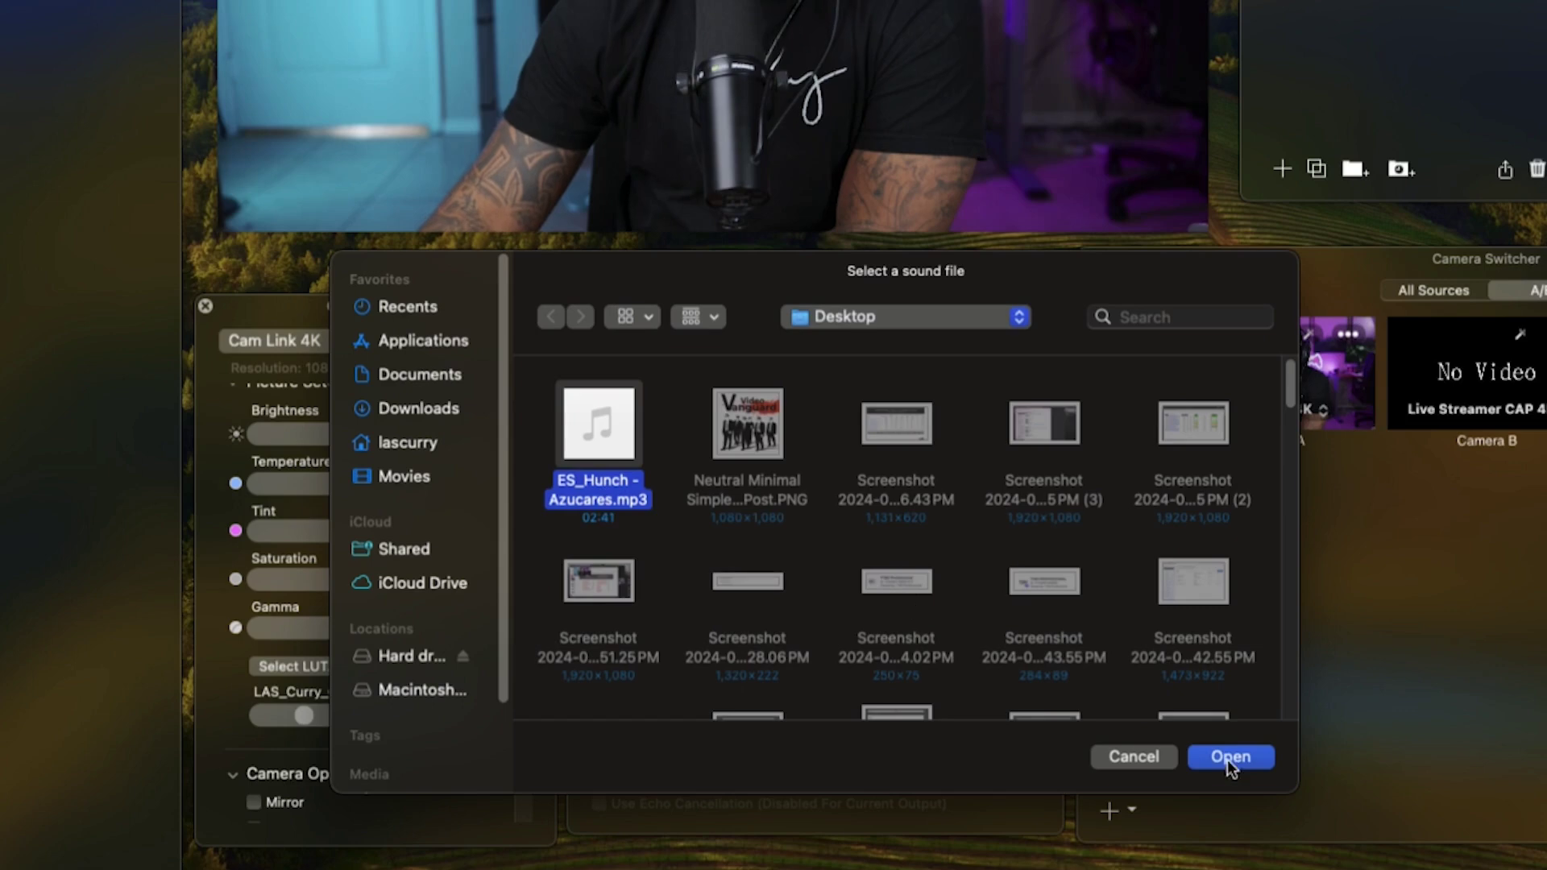
left_click(1230, 756)
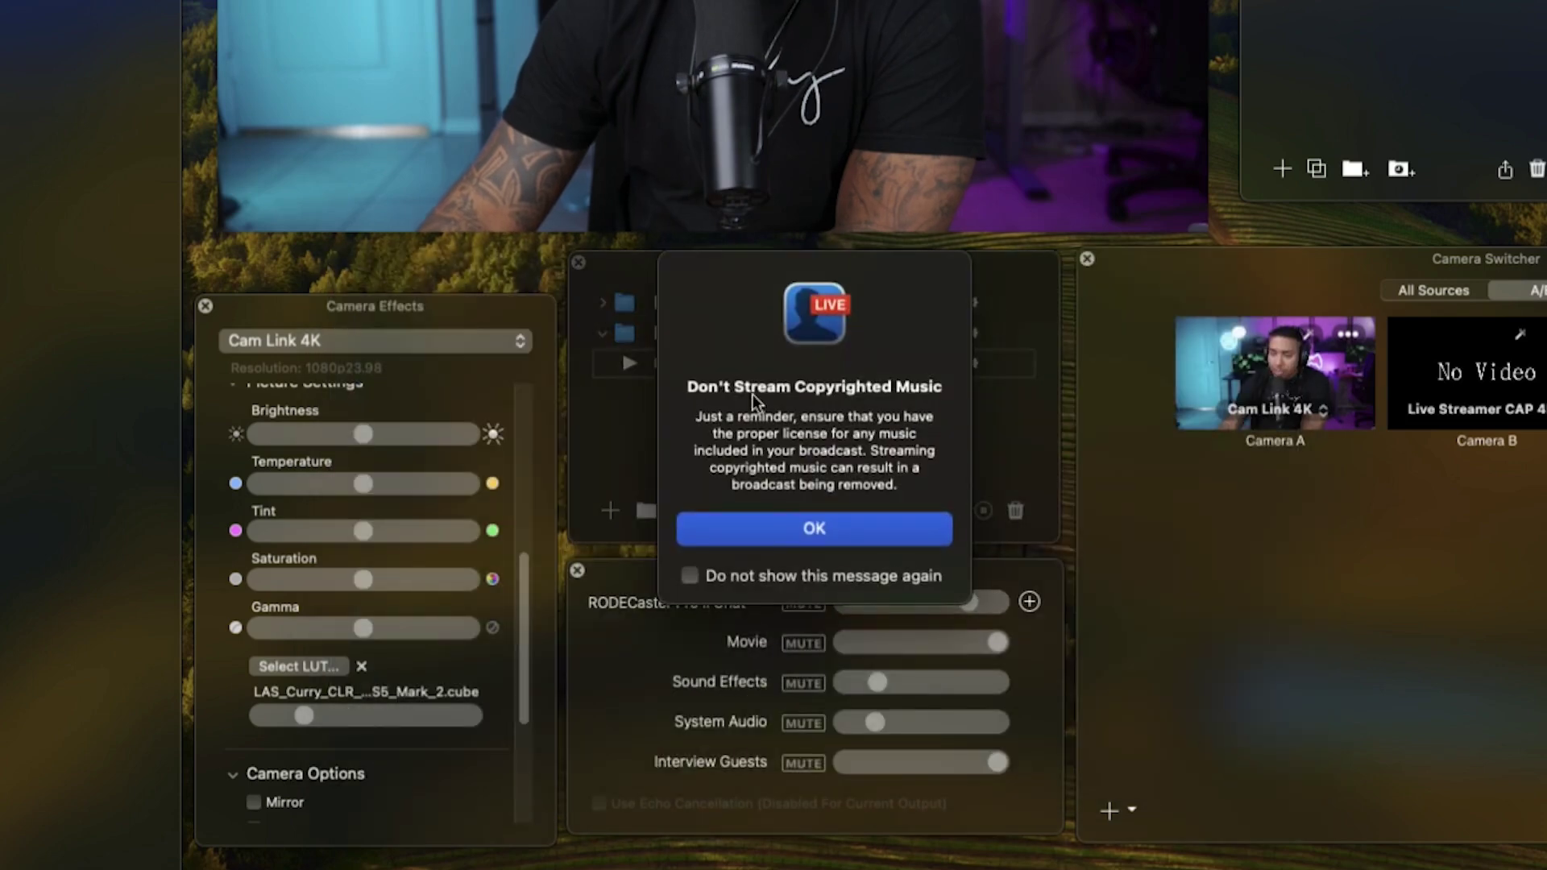
left_click(691, 576)
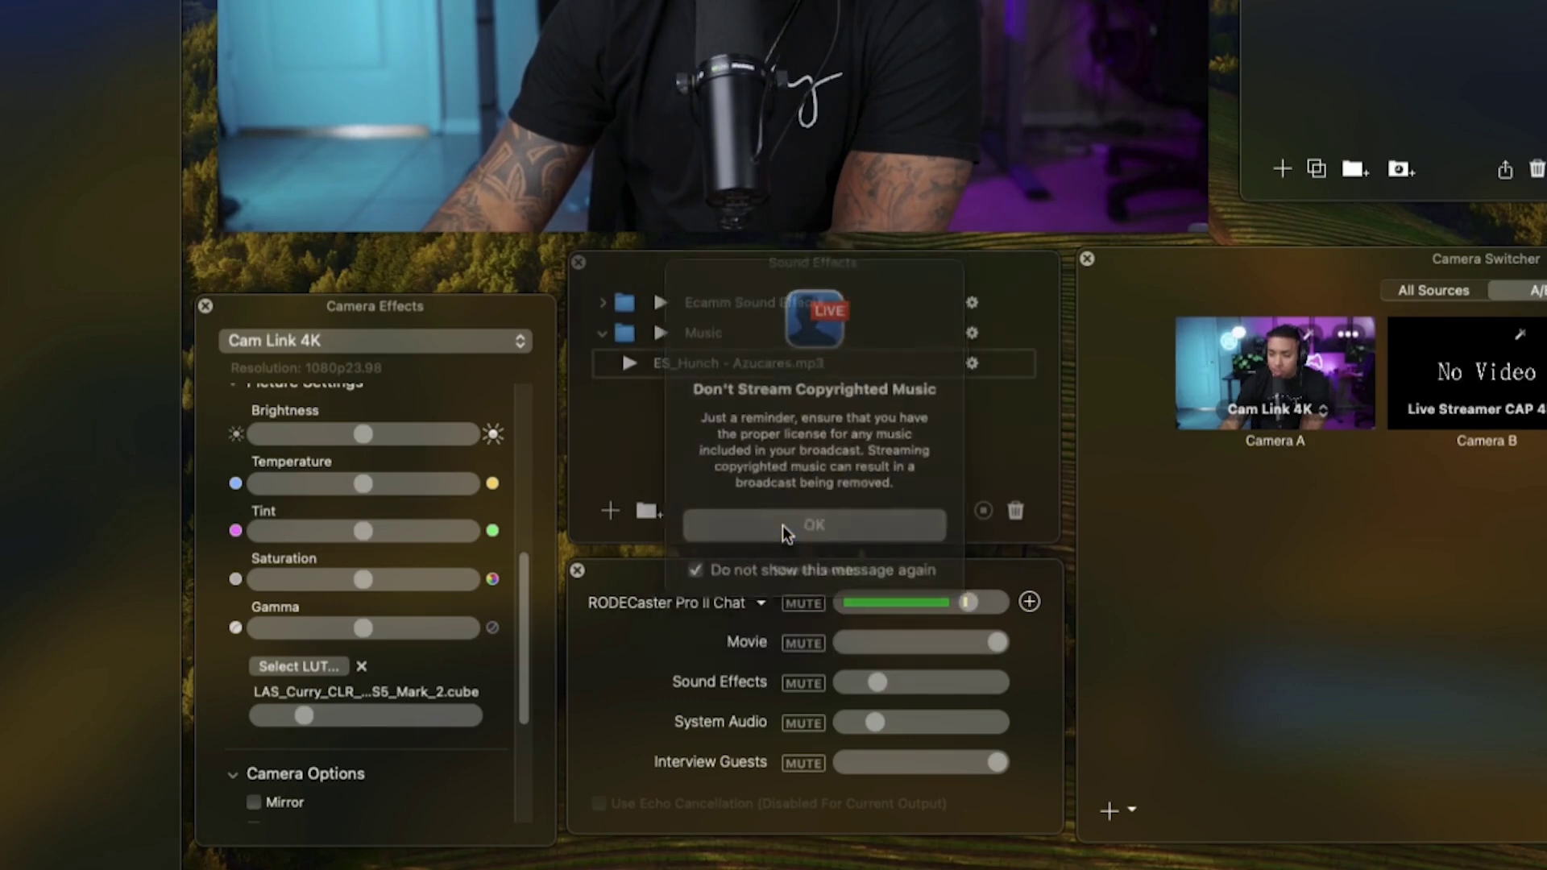
left_click(813, 524)
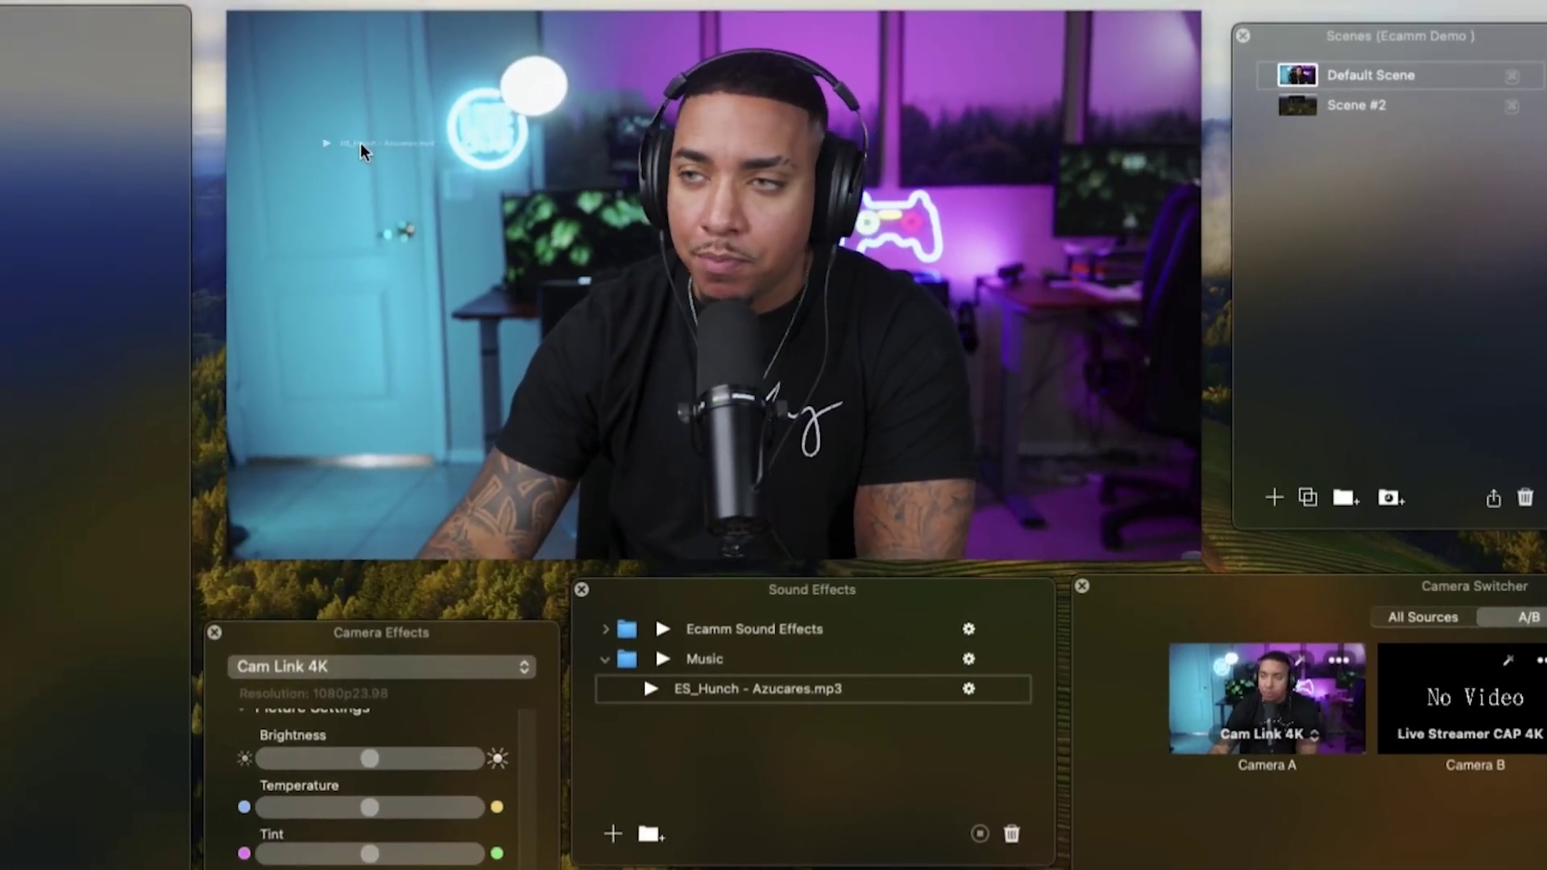
- Test-play and stop the Hunch track, then show its volume, loop and hot-key options
left_click(649, 689)
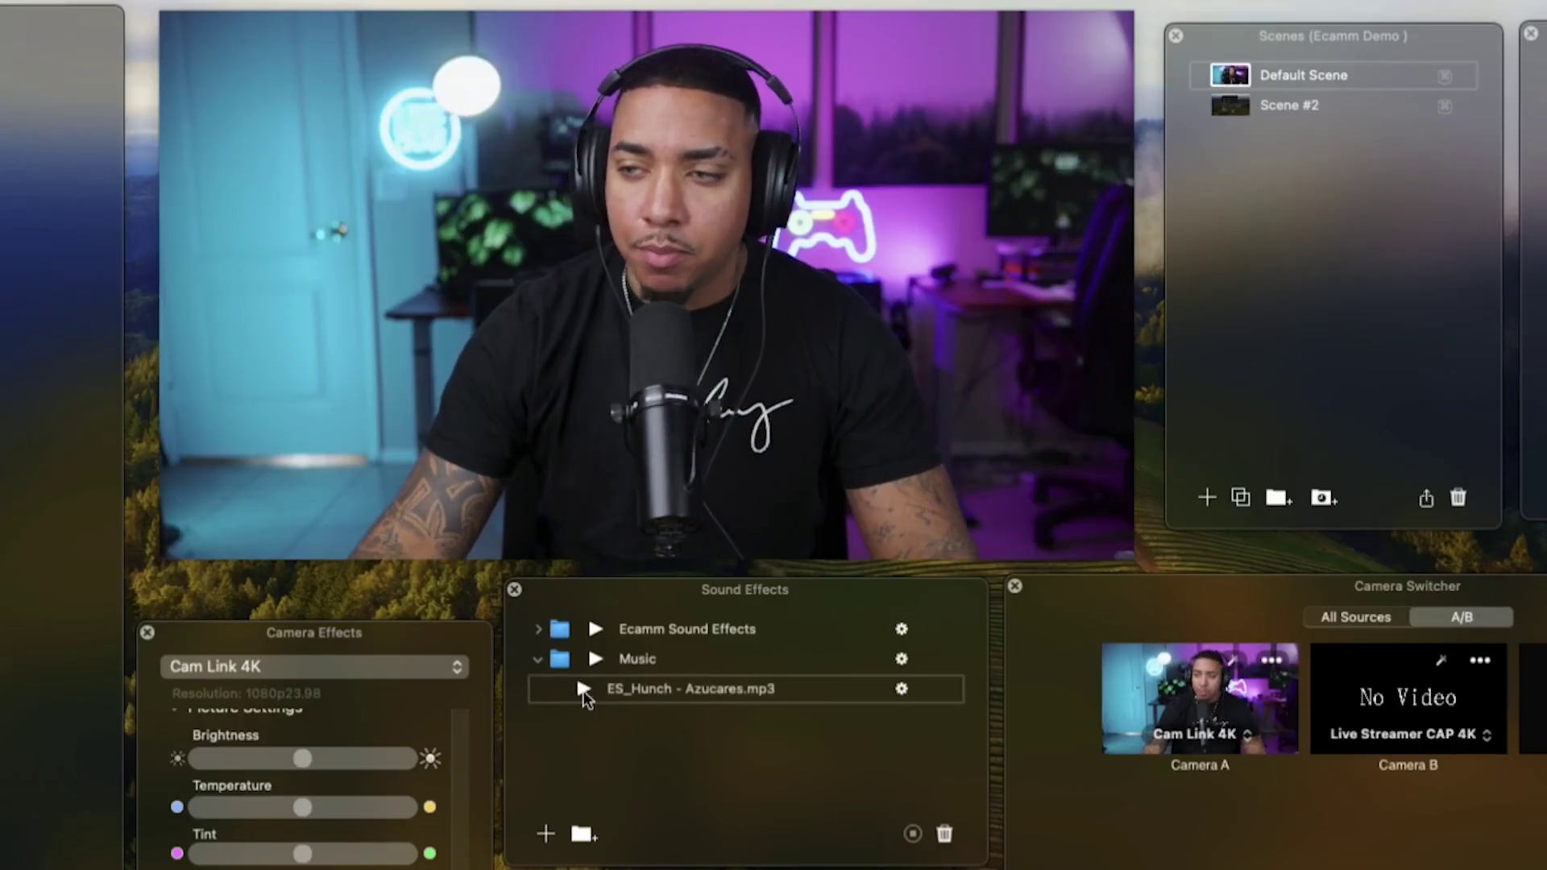
left_click(594, 689)
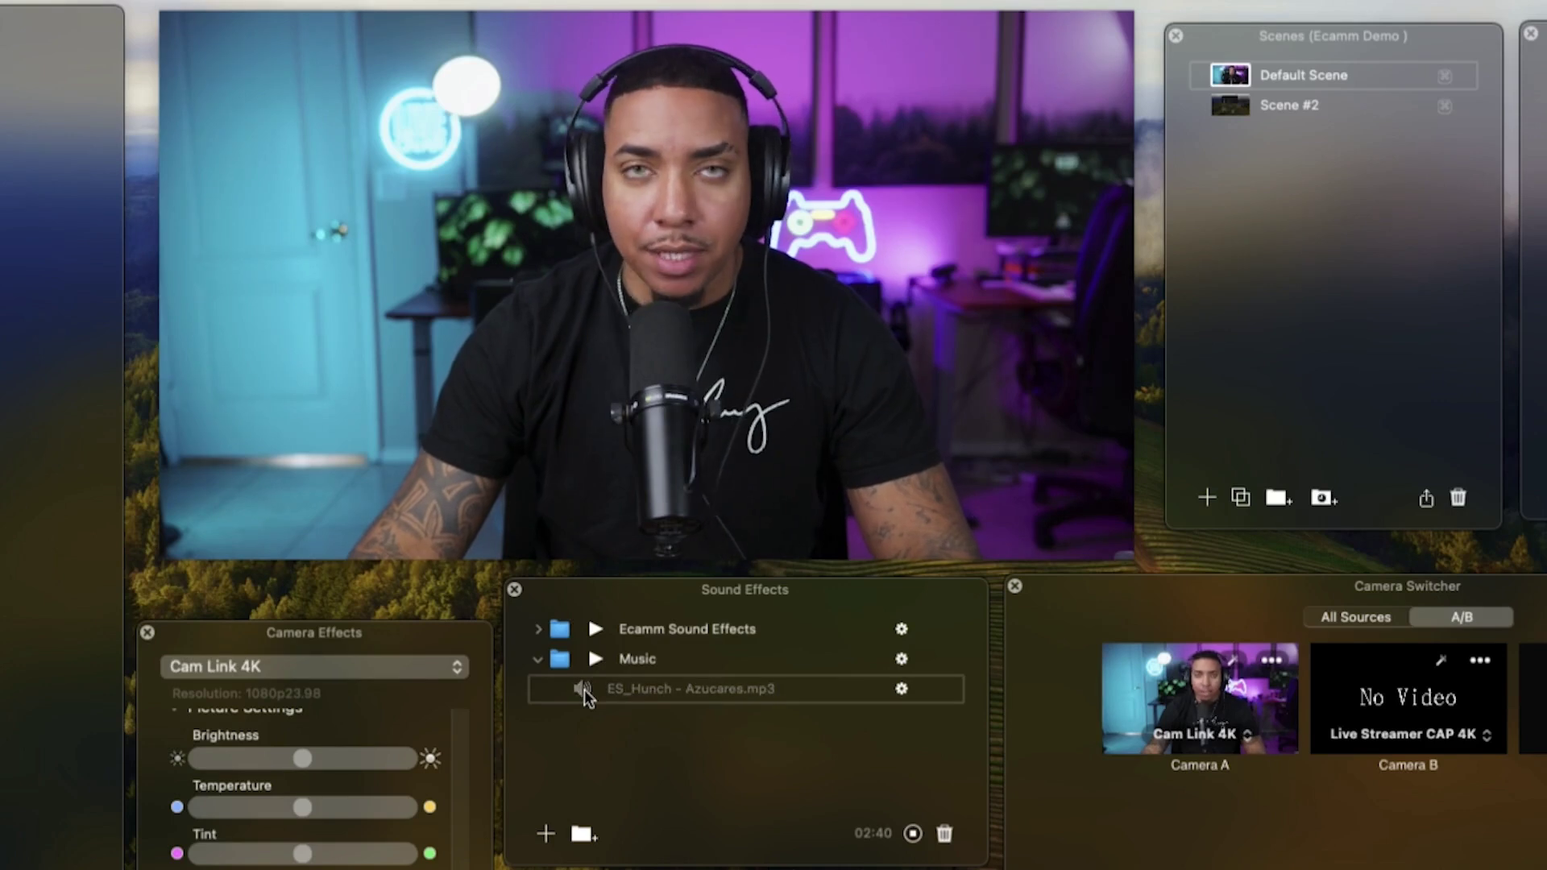
left_click(595, 688)
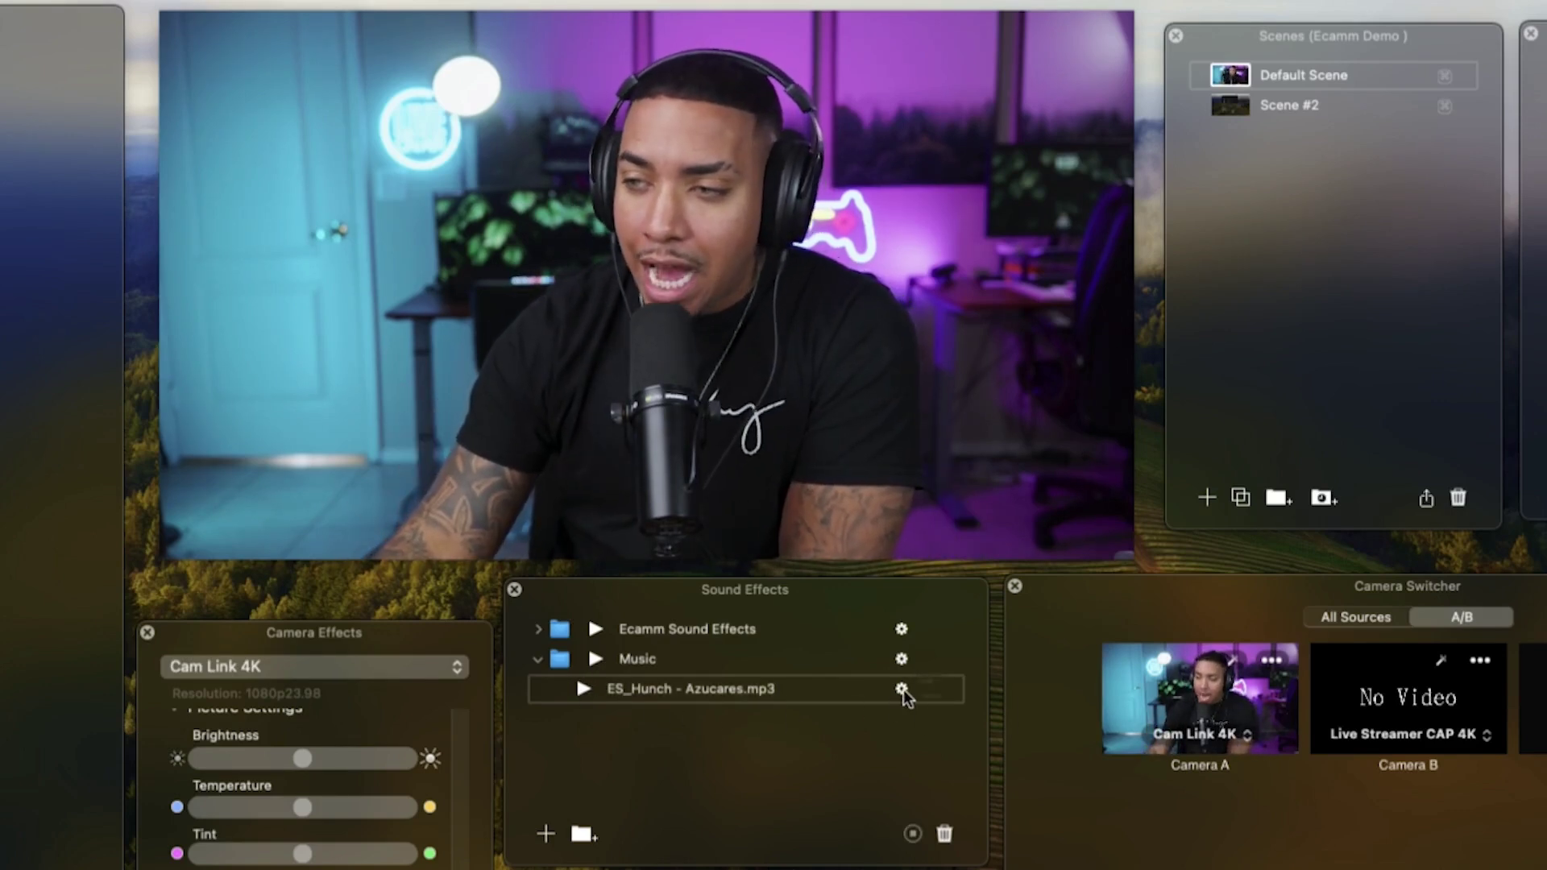
left_click(900, 688)
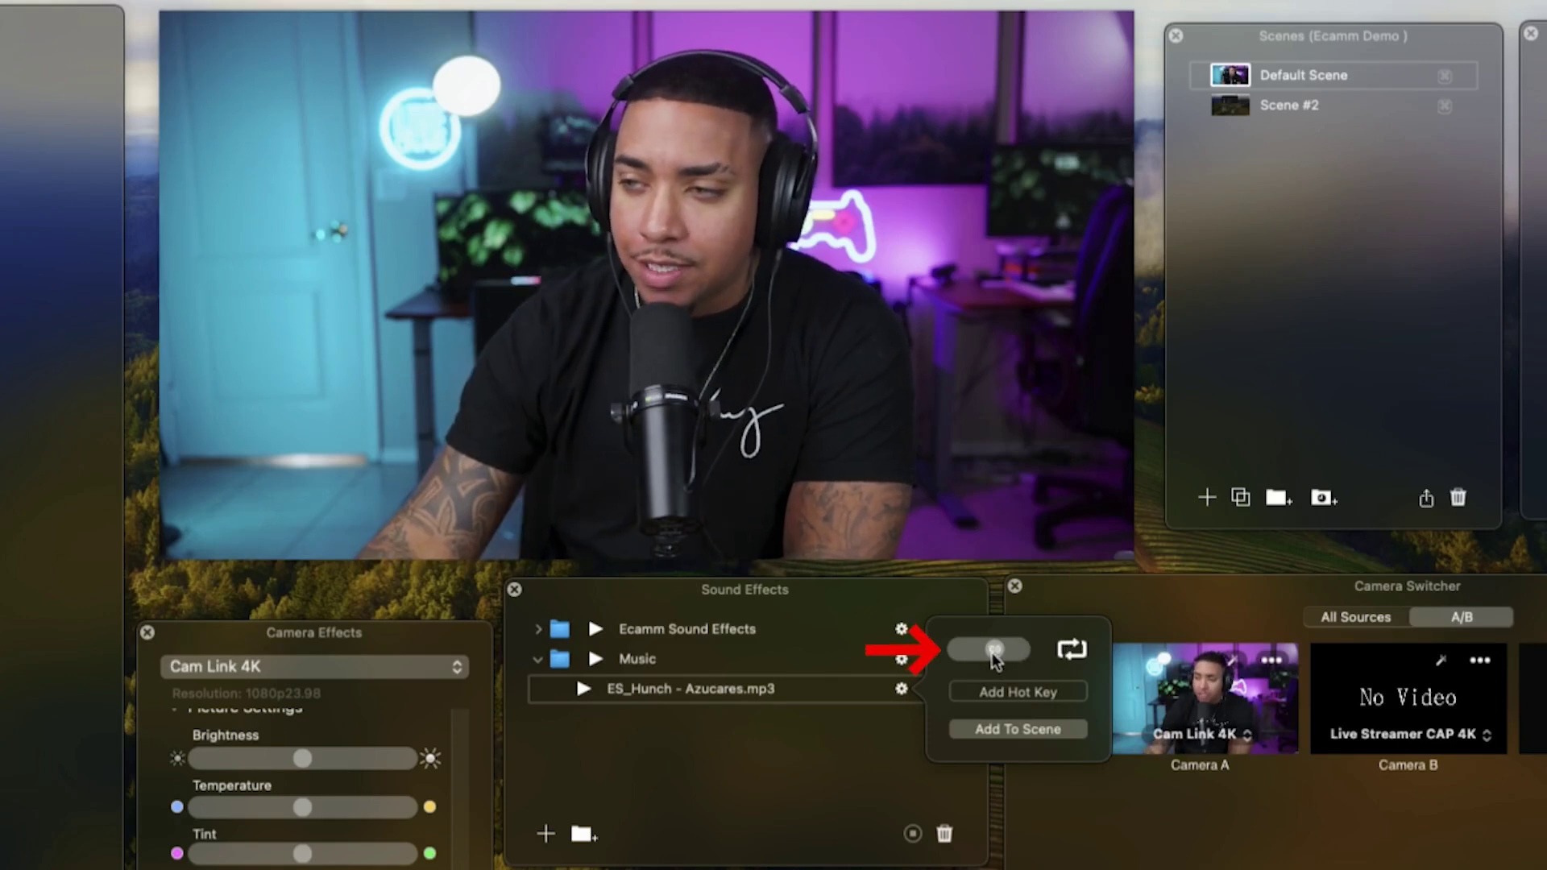
- Toggle the Hunch track's loop switch, then show the Music folder's play and loop settings
left_click(988, 648)
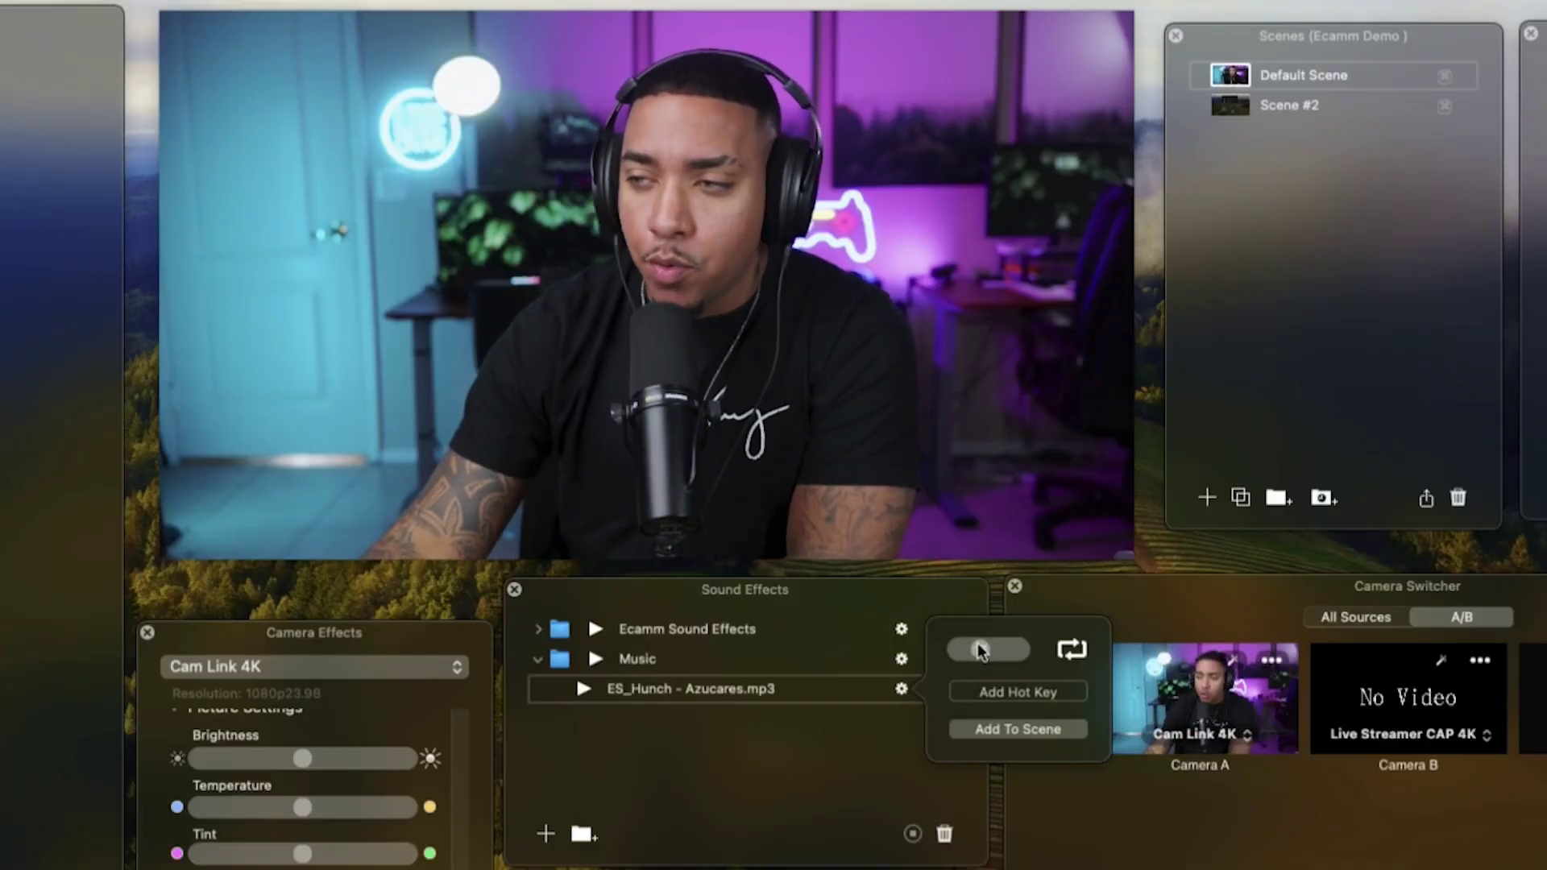
left_click(986, 649)
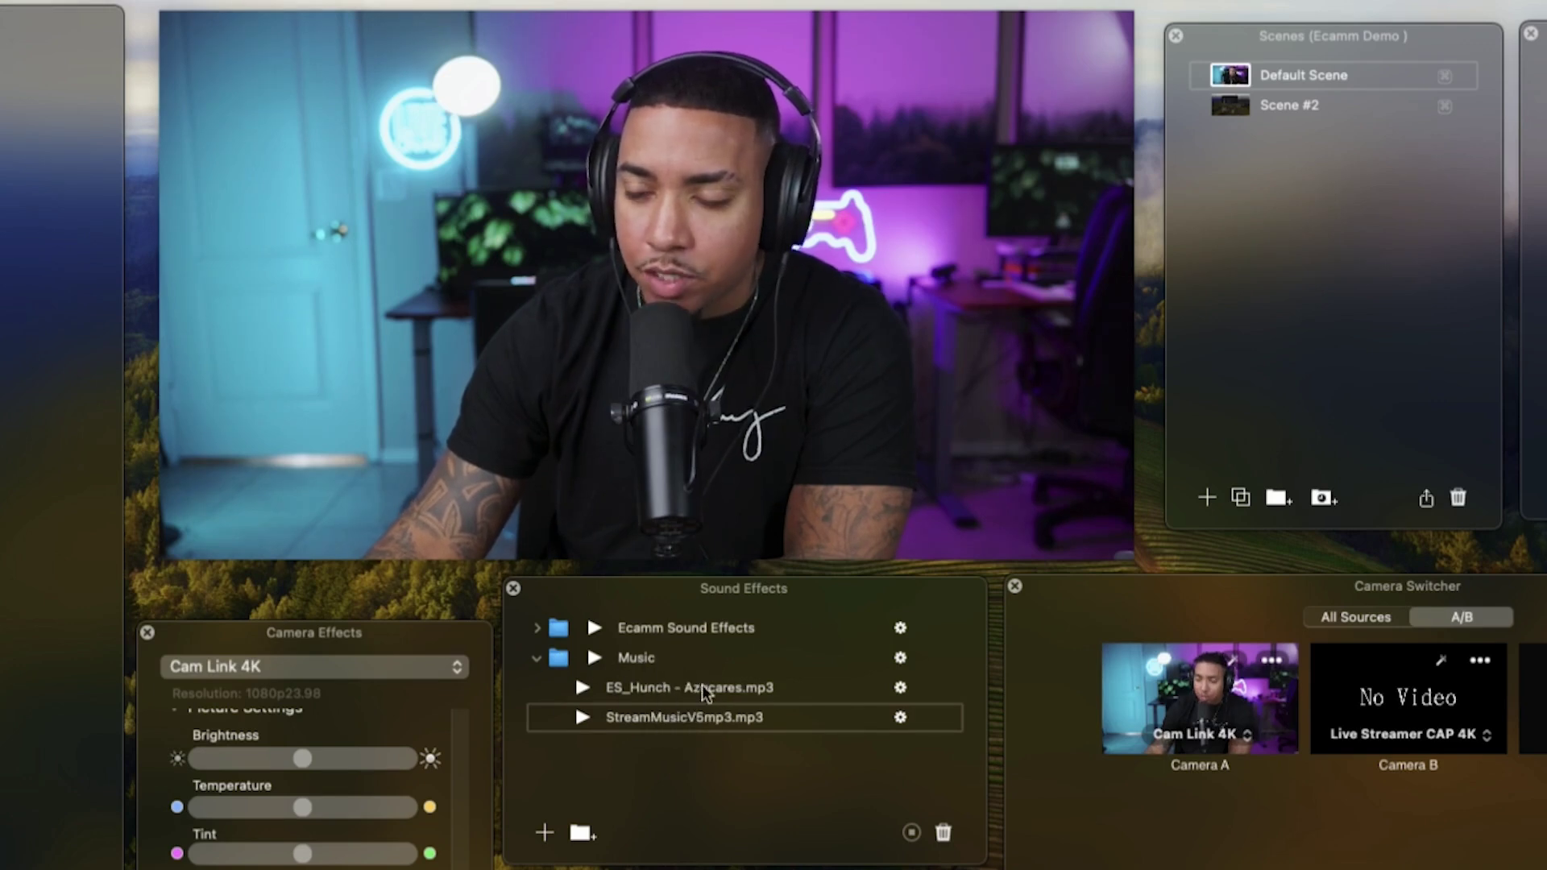
left_click(899, 657)
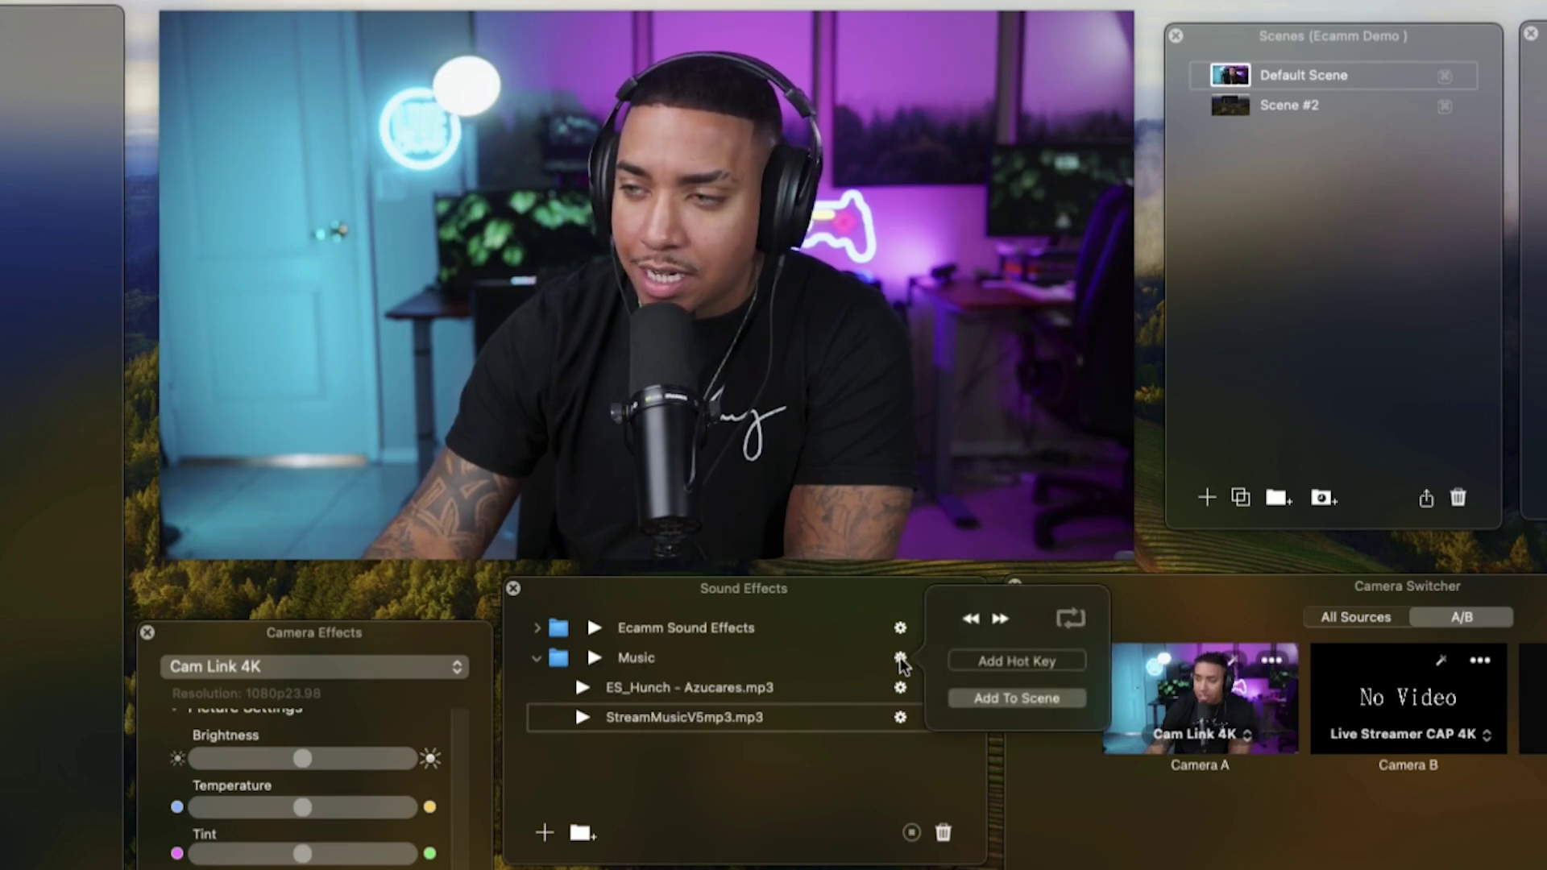